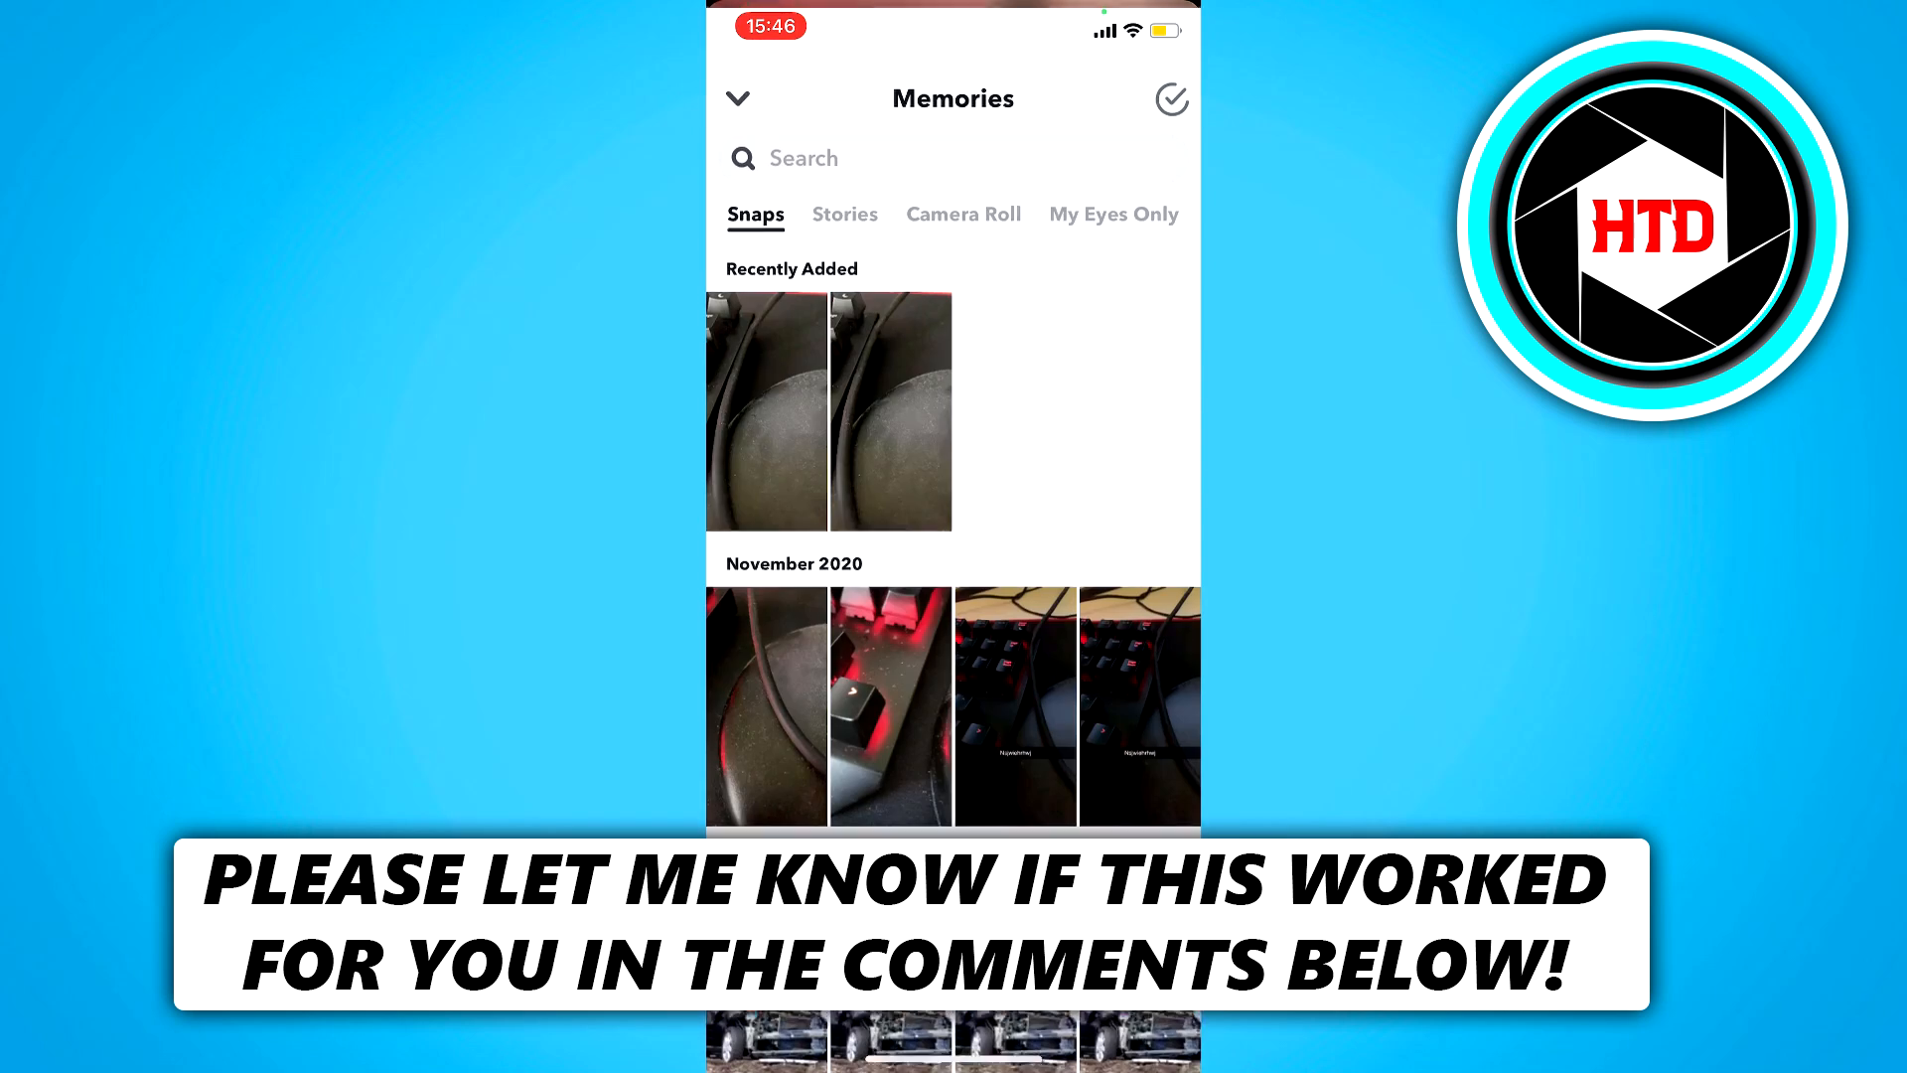
{"action": "left_click", "coordinate": [963, 214]}
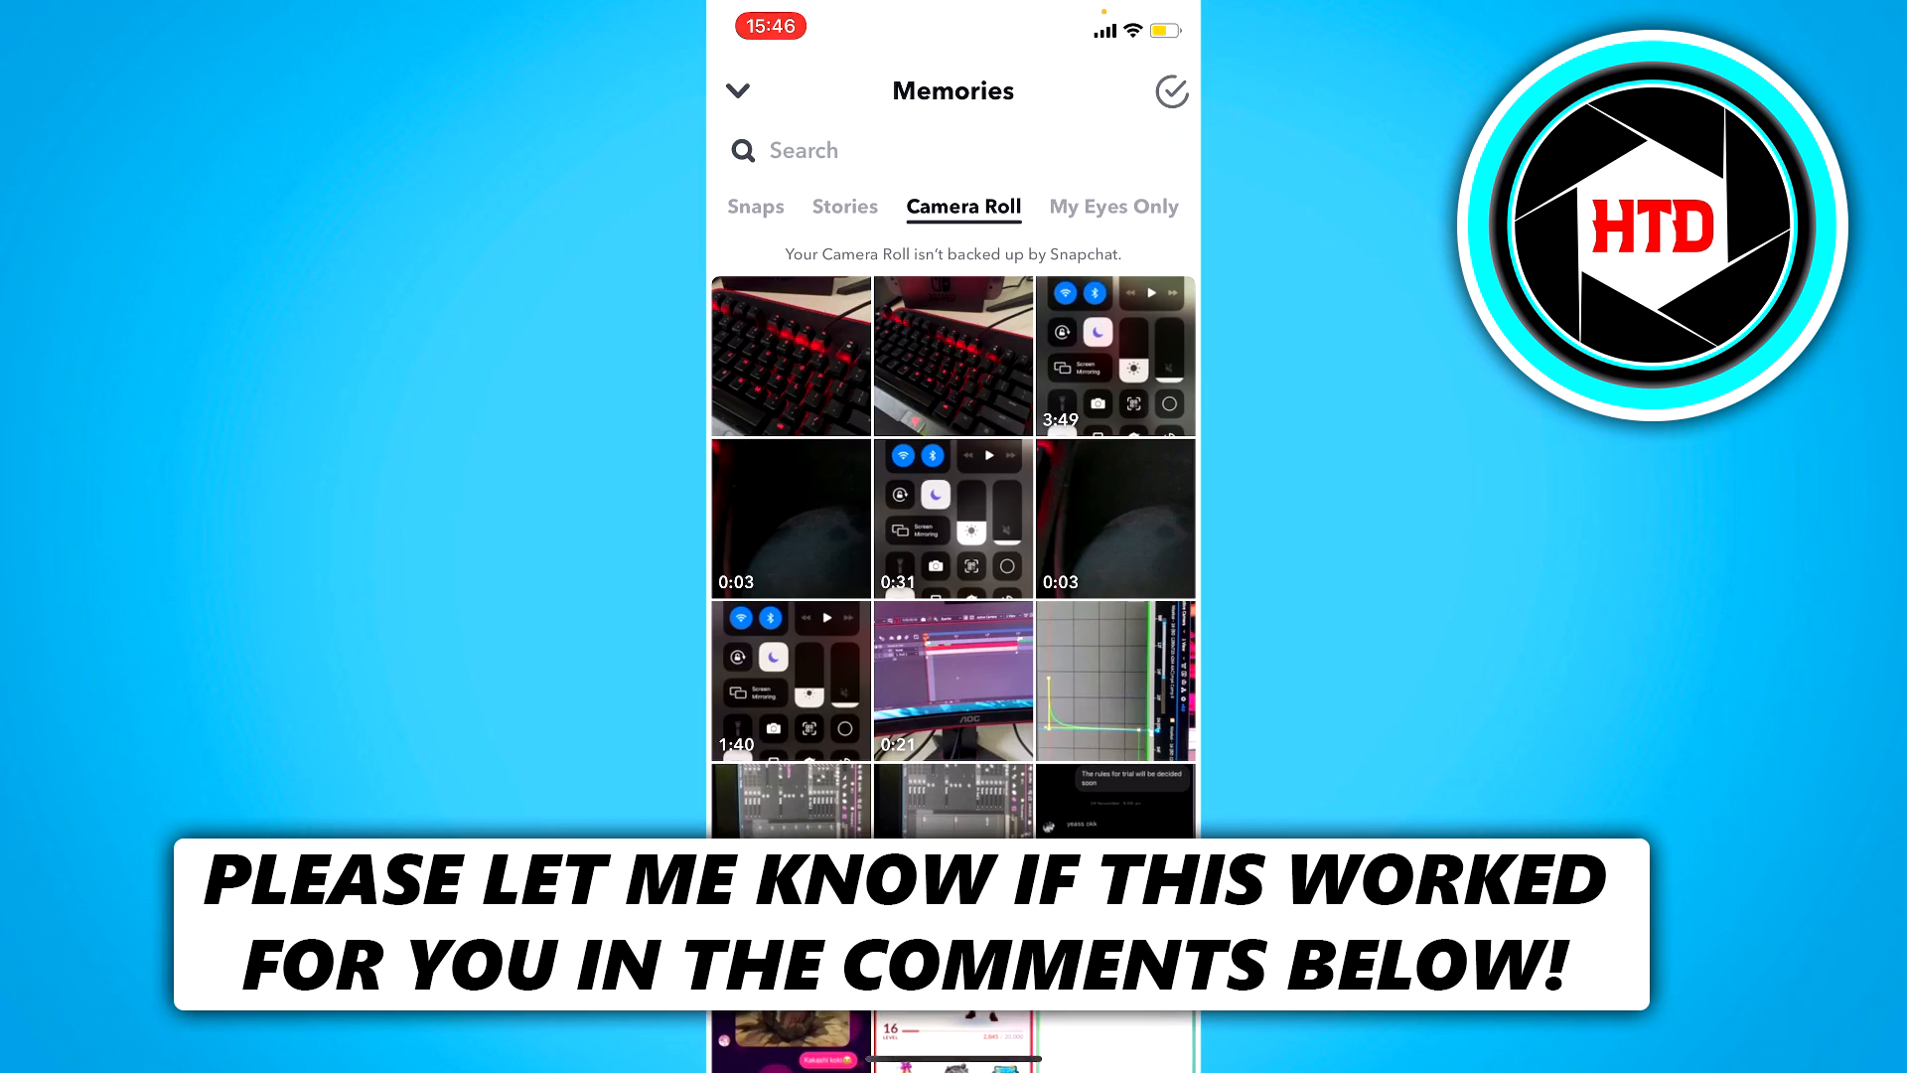
{"action": "left_click", "coordinate": [791, 354]}
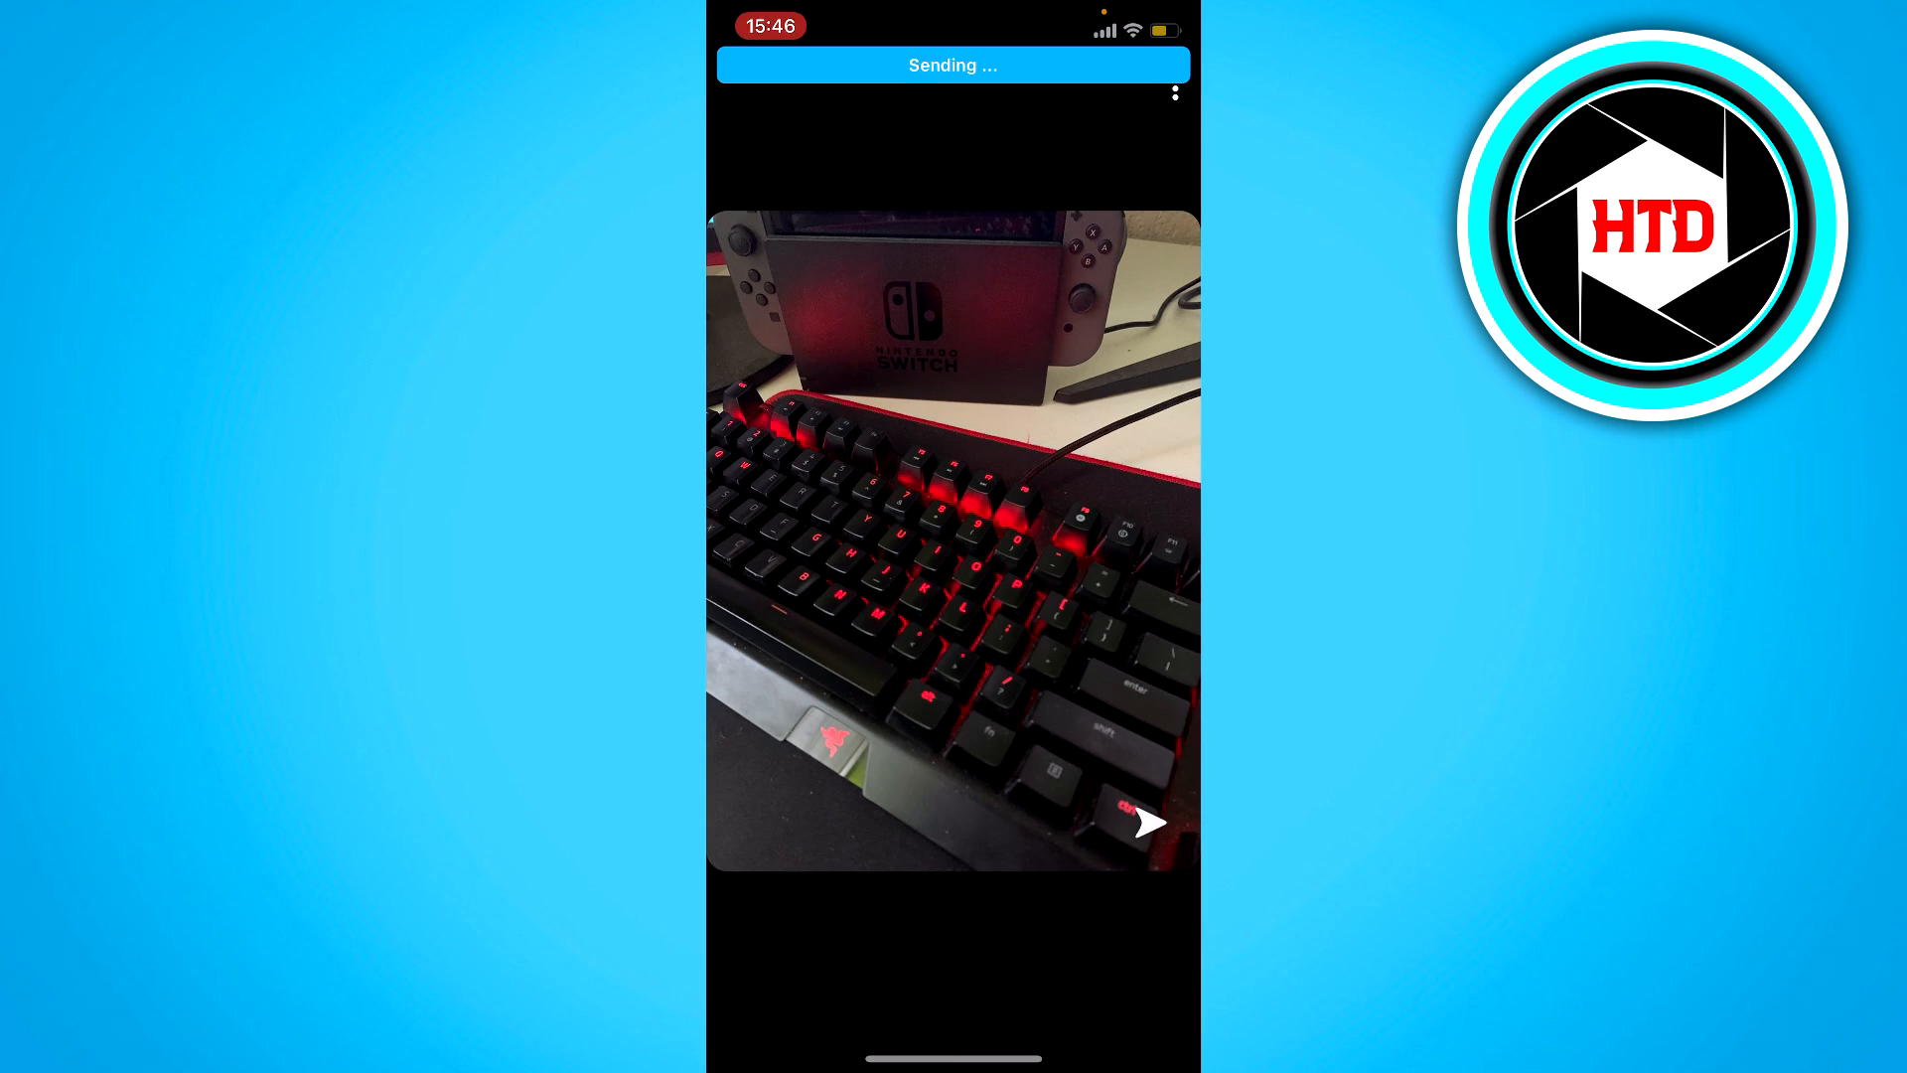
{"action": "left_click", "coordinate": [1148, 822]}
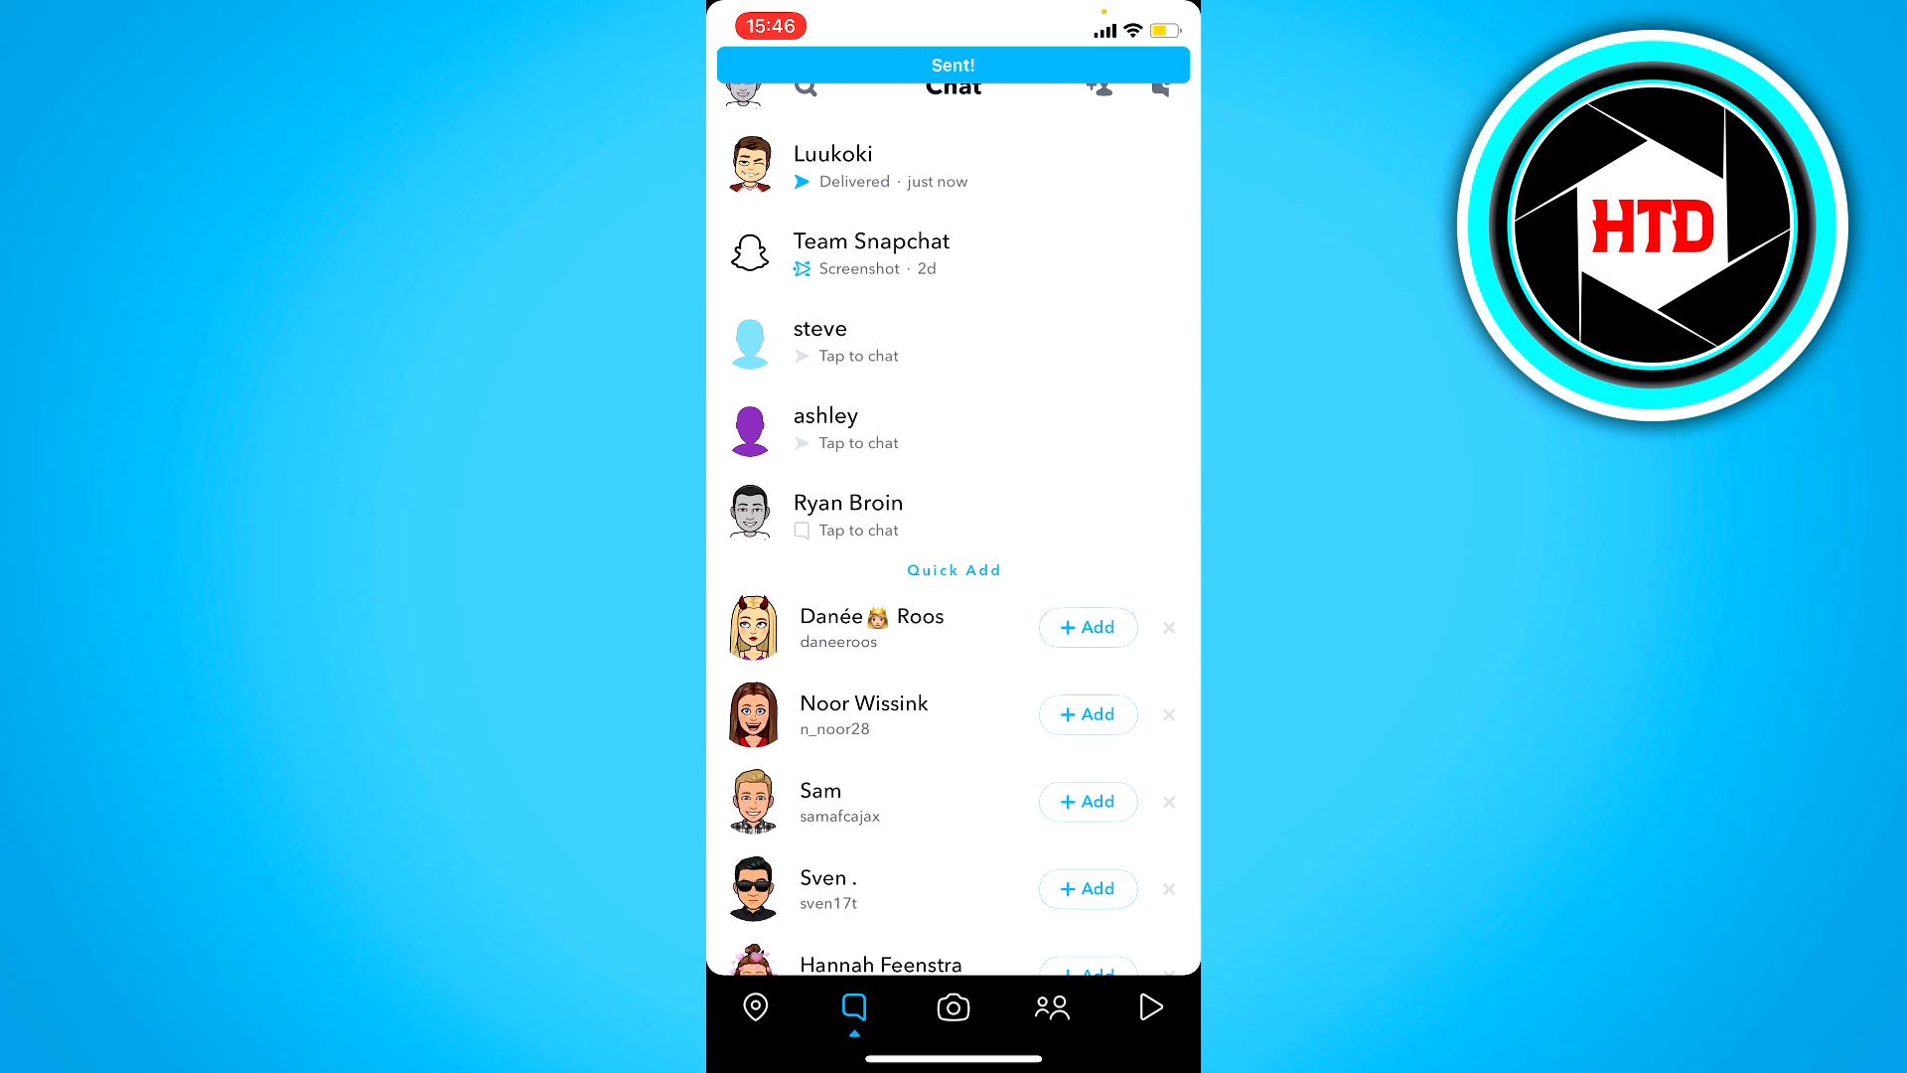
{"action": "left_click", "coordinate": [832, 163]}
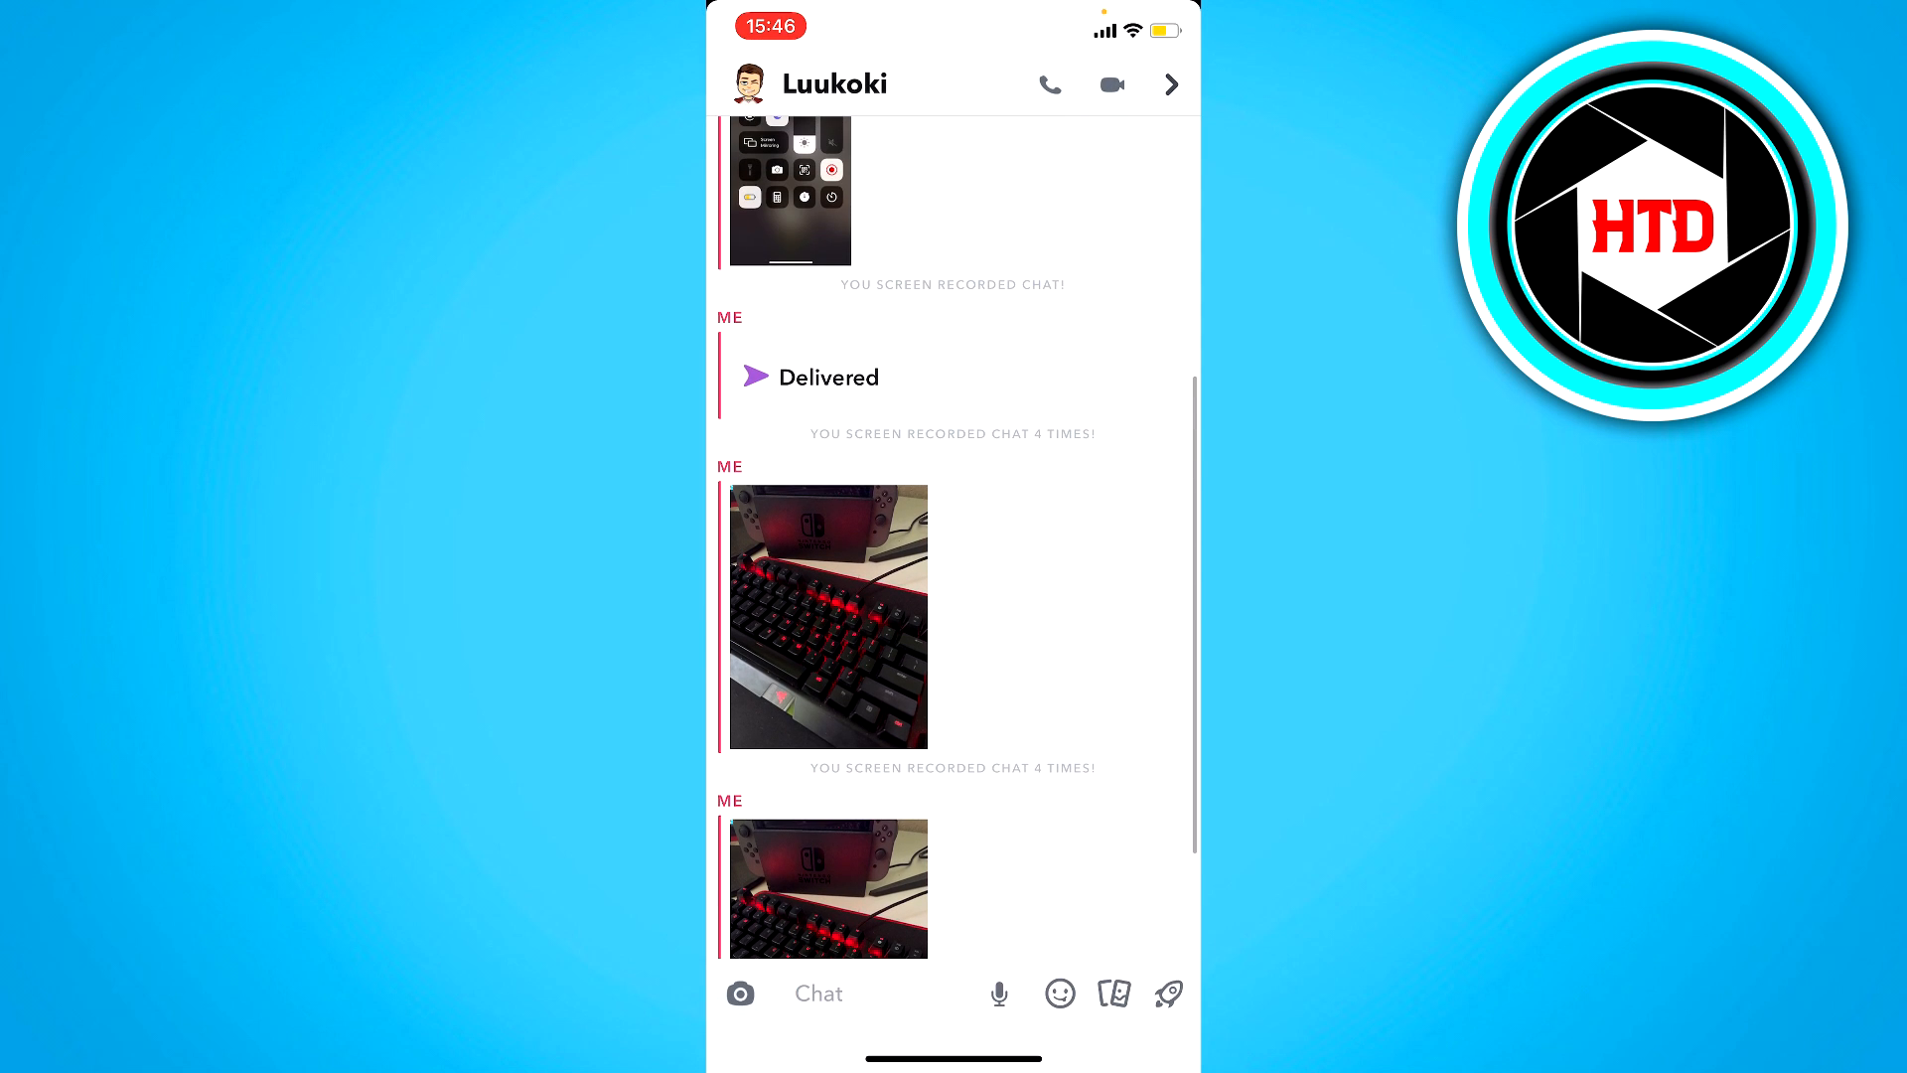
{"action": "left_click", "coordinate": [828, 377]}
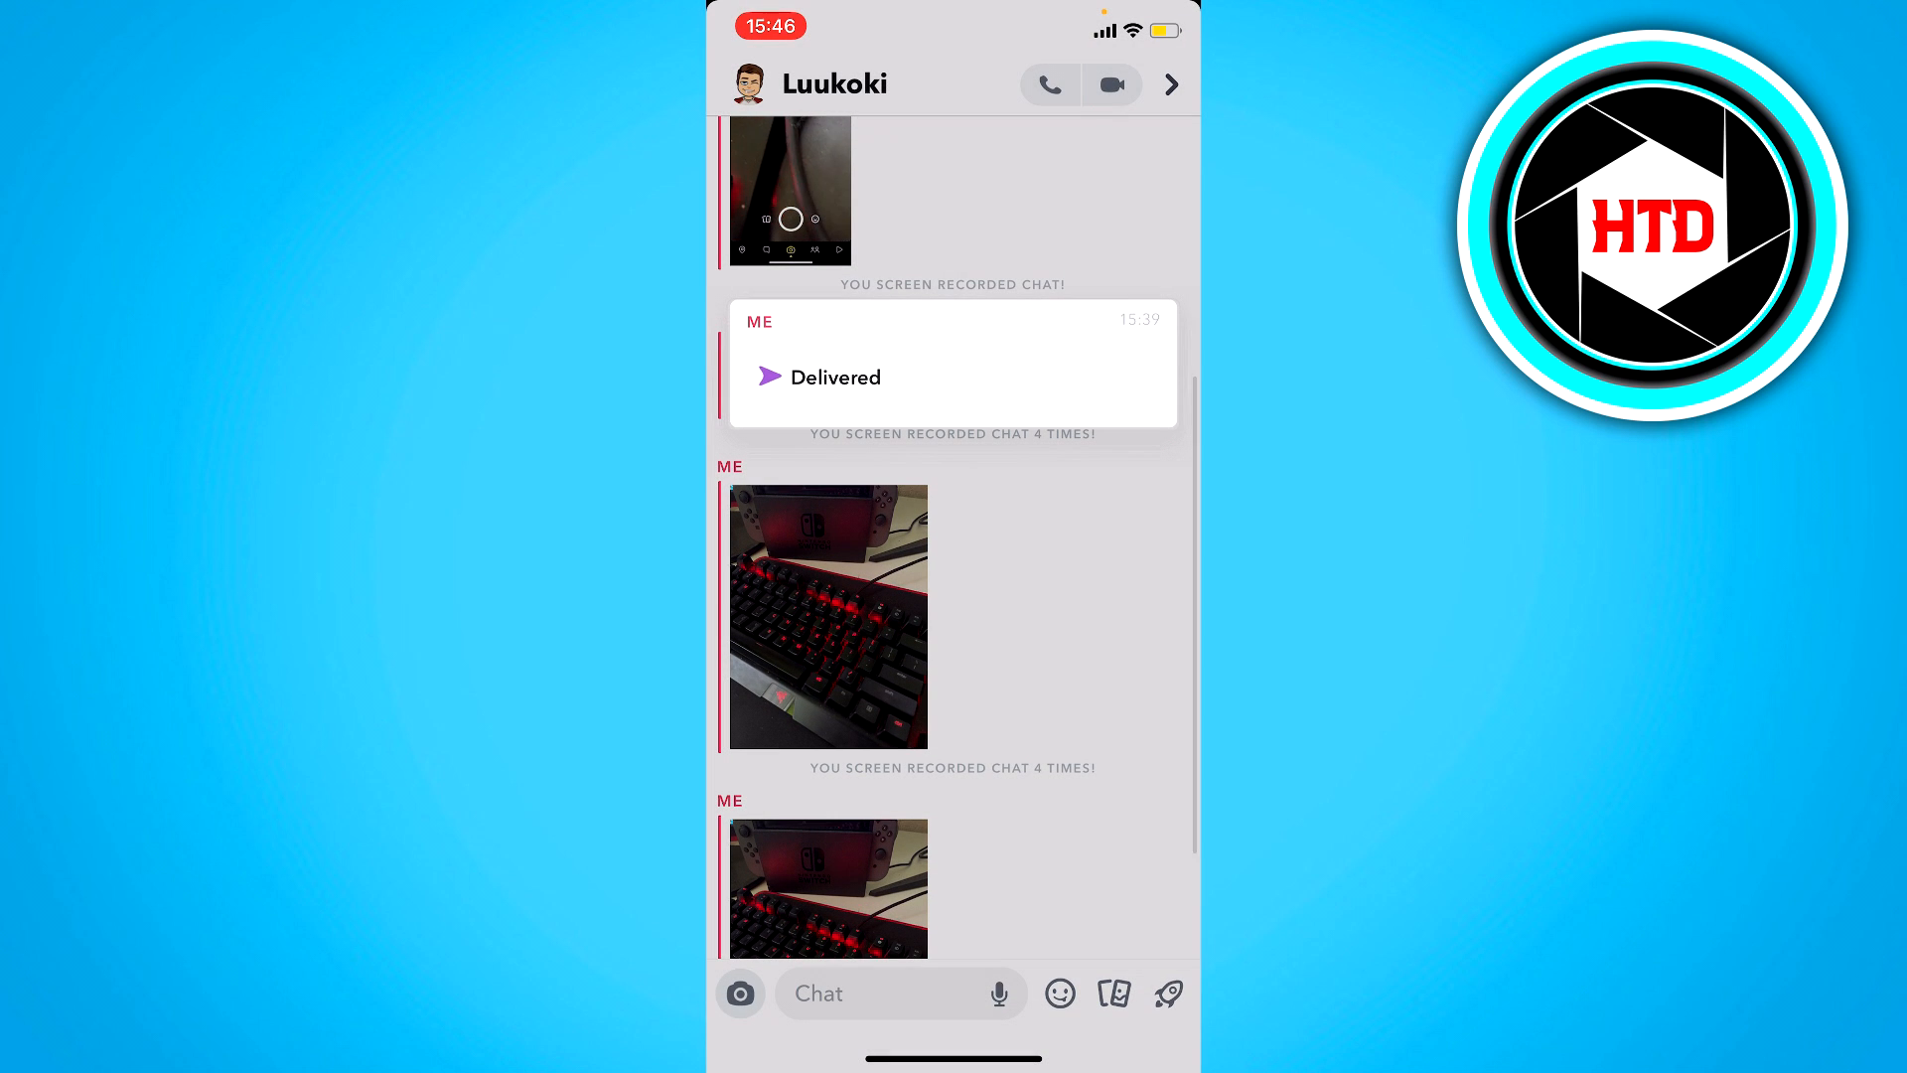
{"action": "left_click", "coordinate": [1172, 84]}
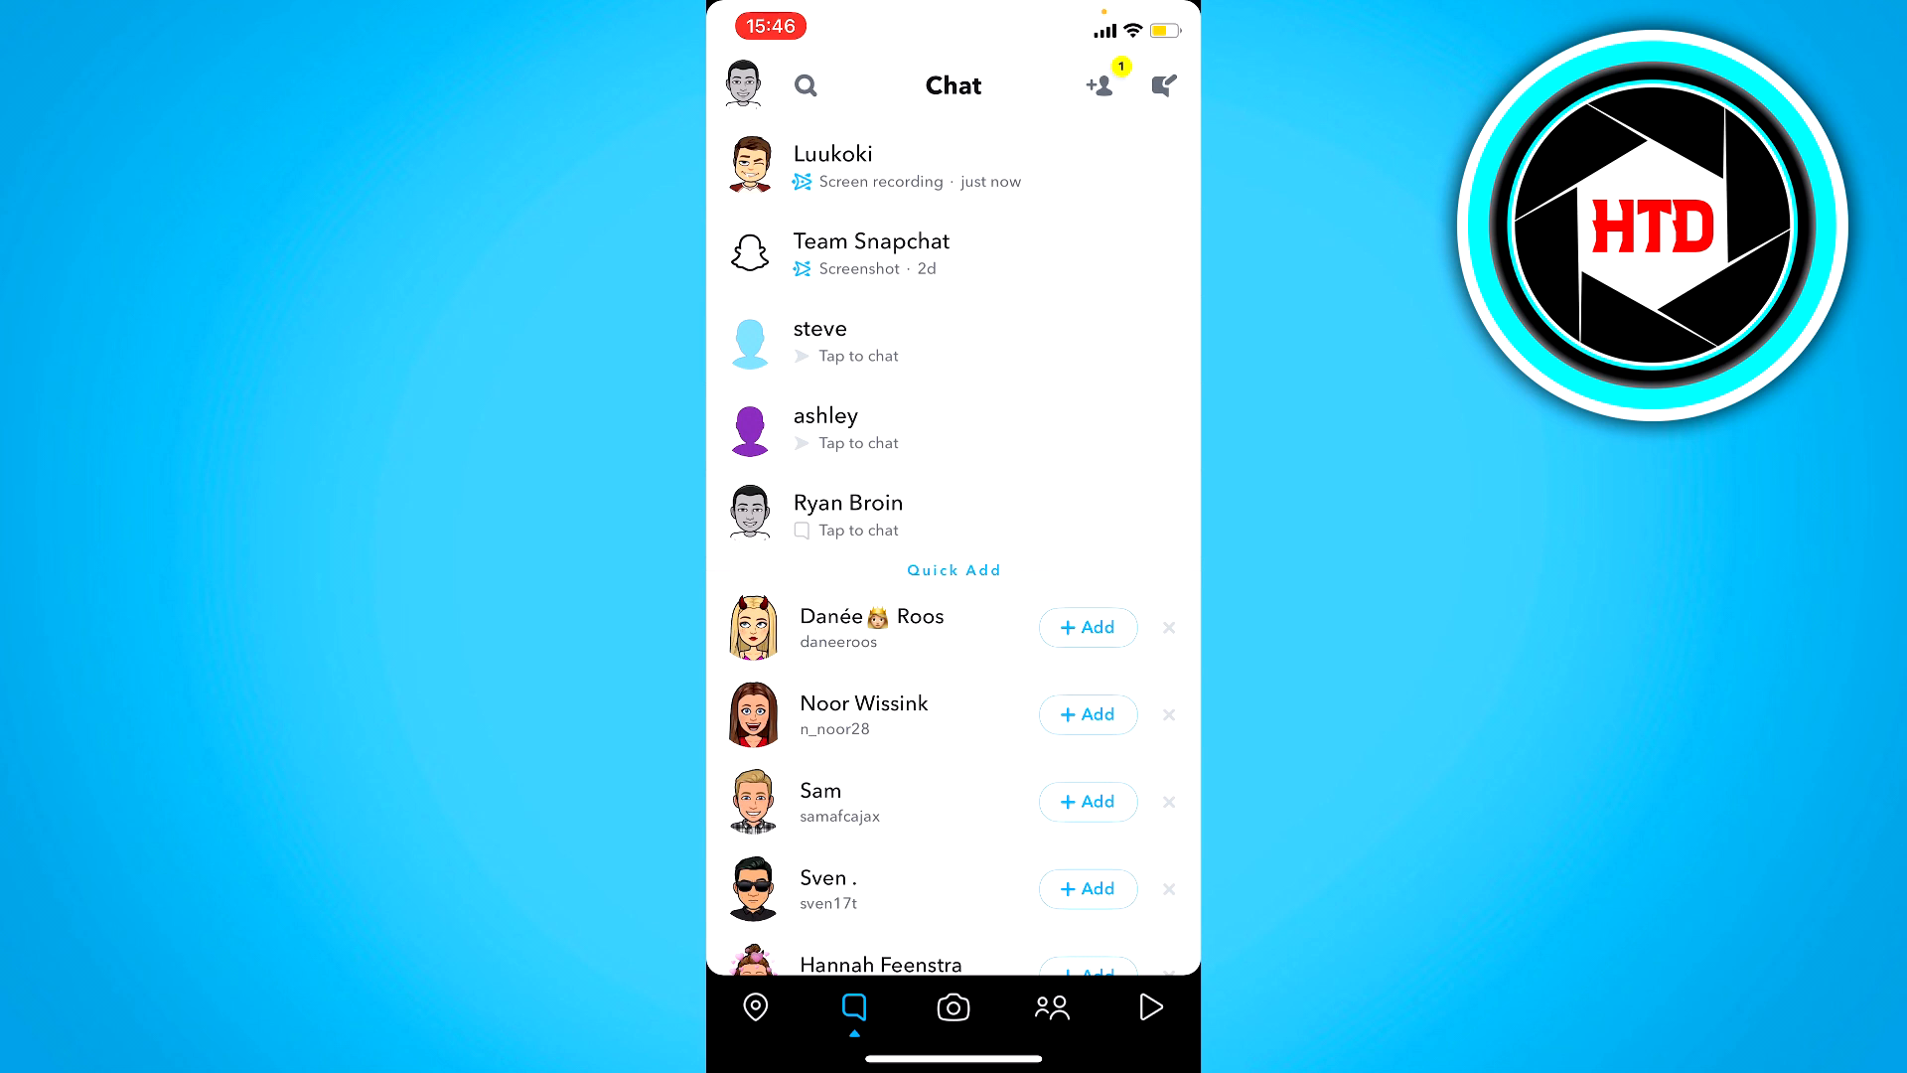
{"action": "left_click", "coordinate": [833, 167]}
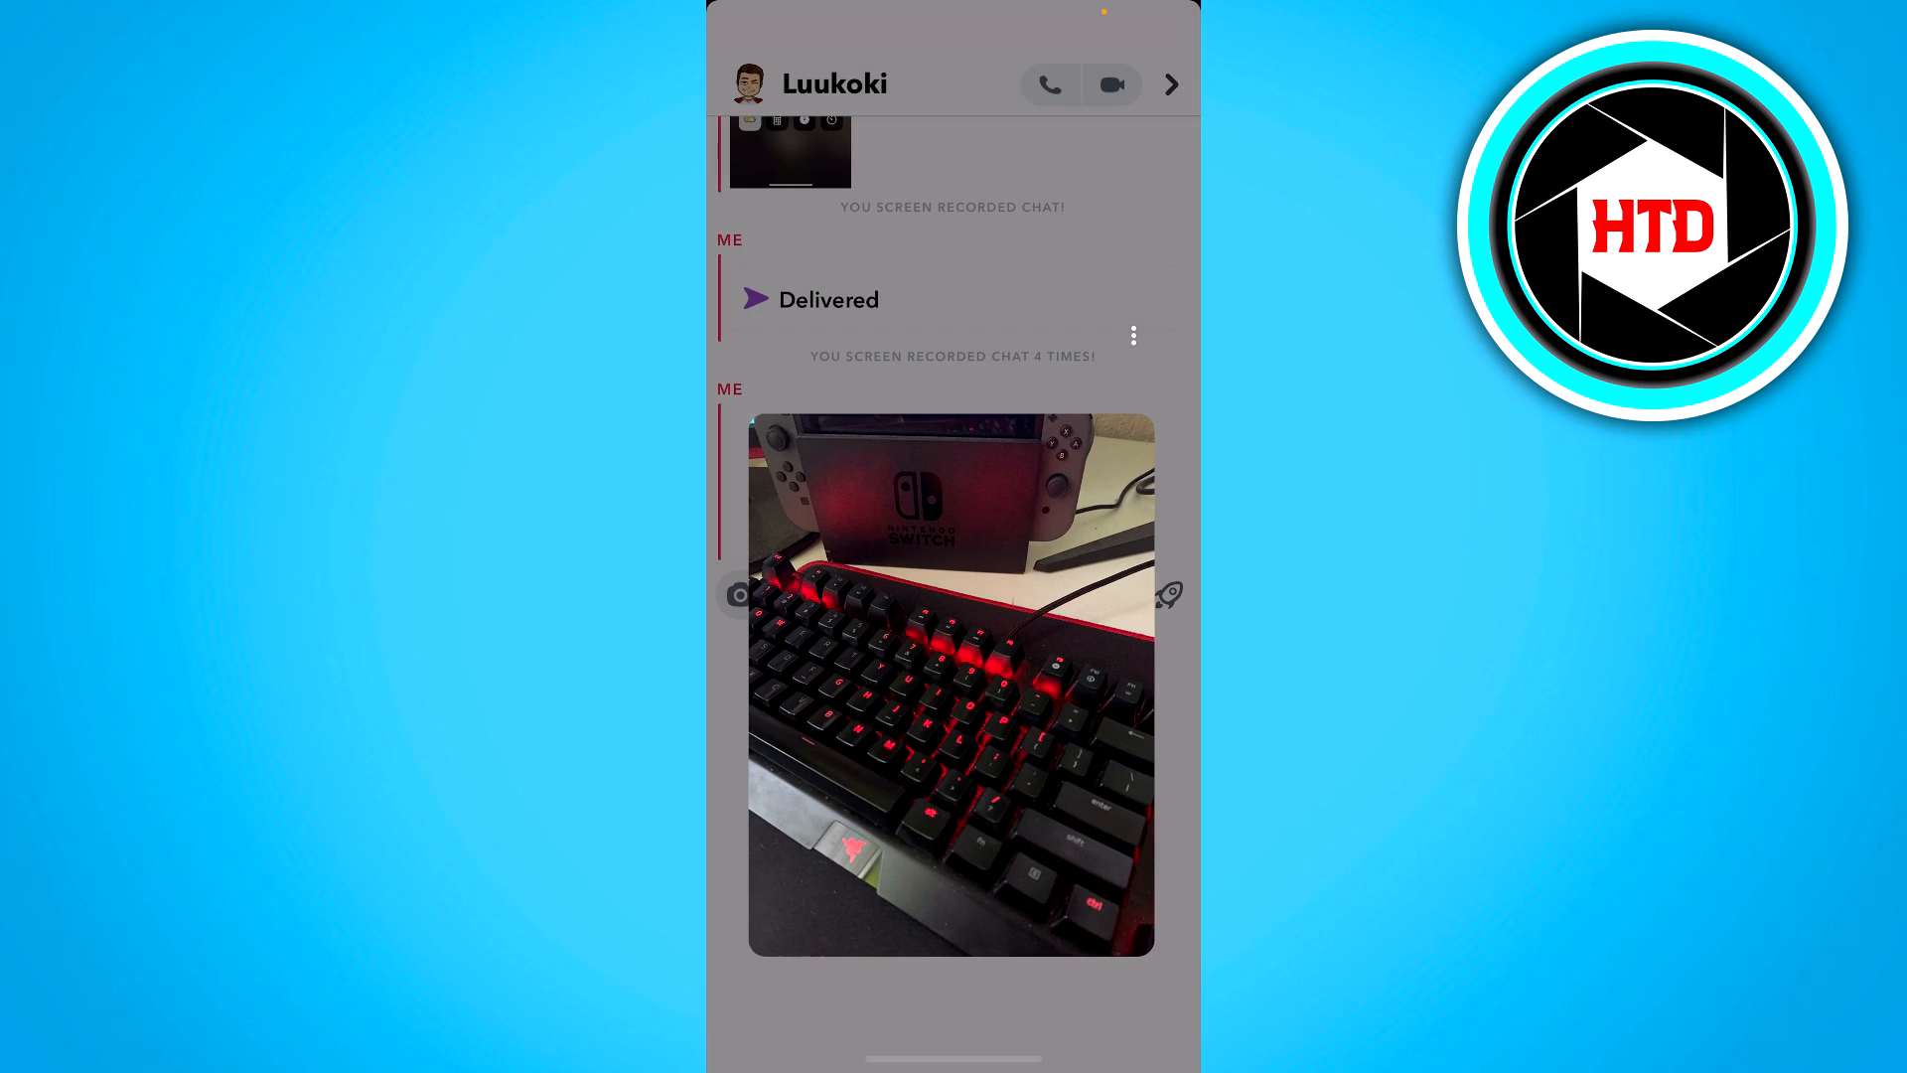
{"action": "left_click", "coordinate": [952, 687]}
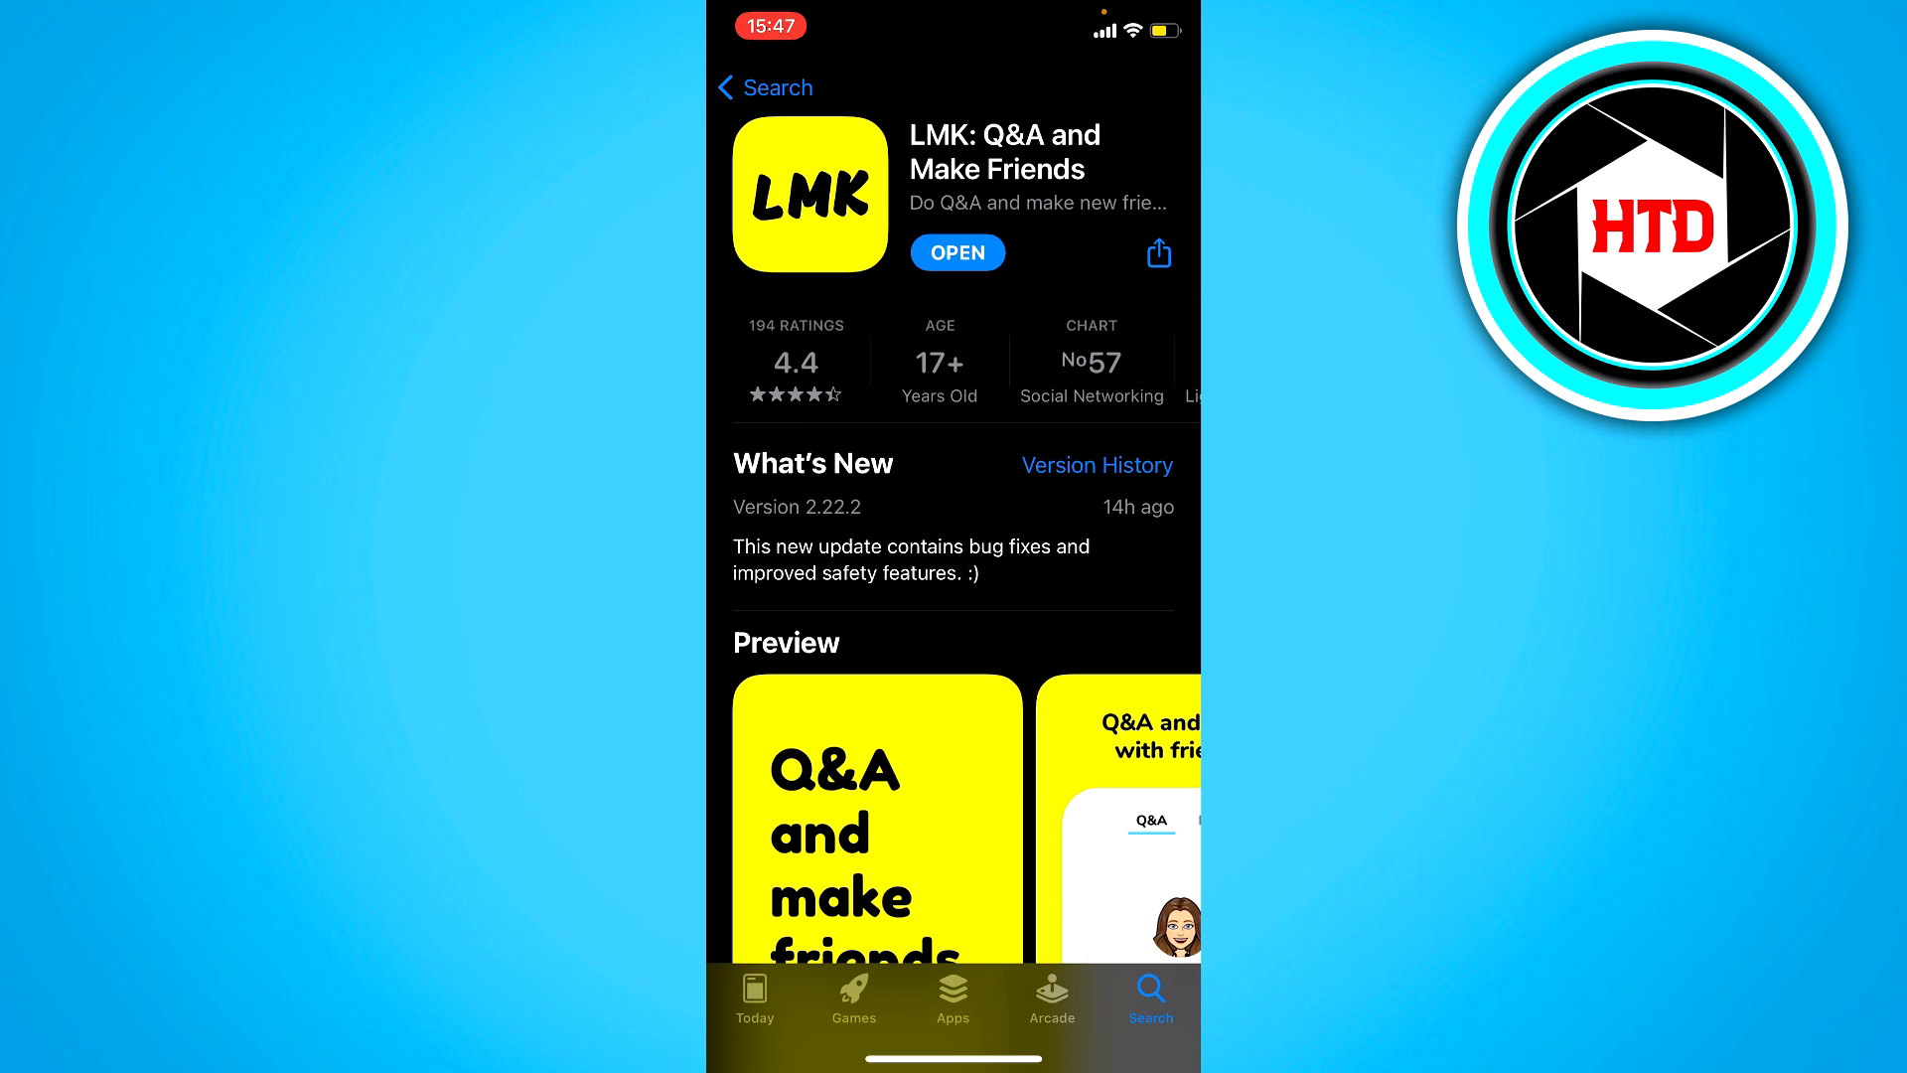
Step: Launch LMK: Q&A and Make Friends from its App Store page
{"action": "left_click", "coordinate": [958, 252]}
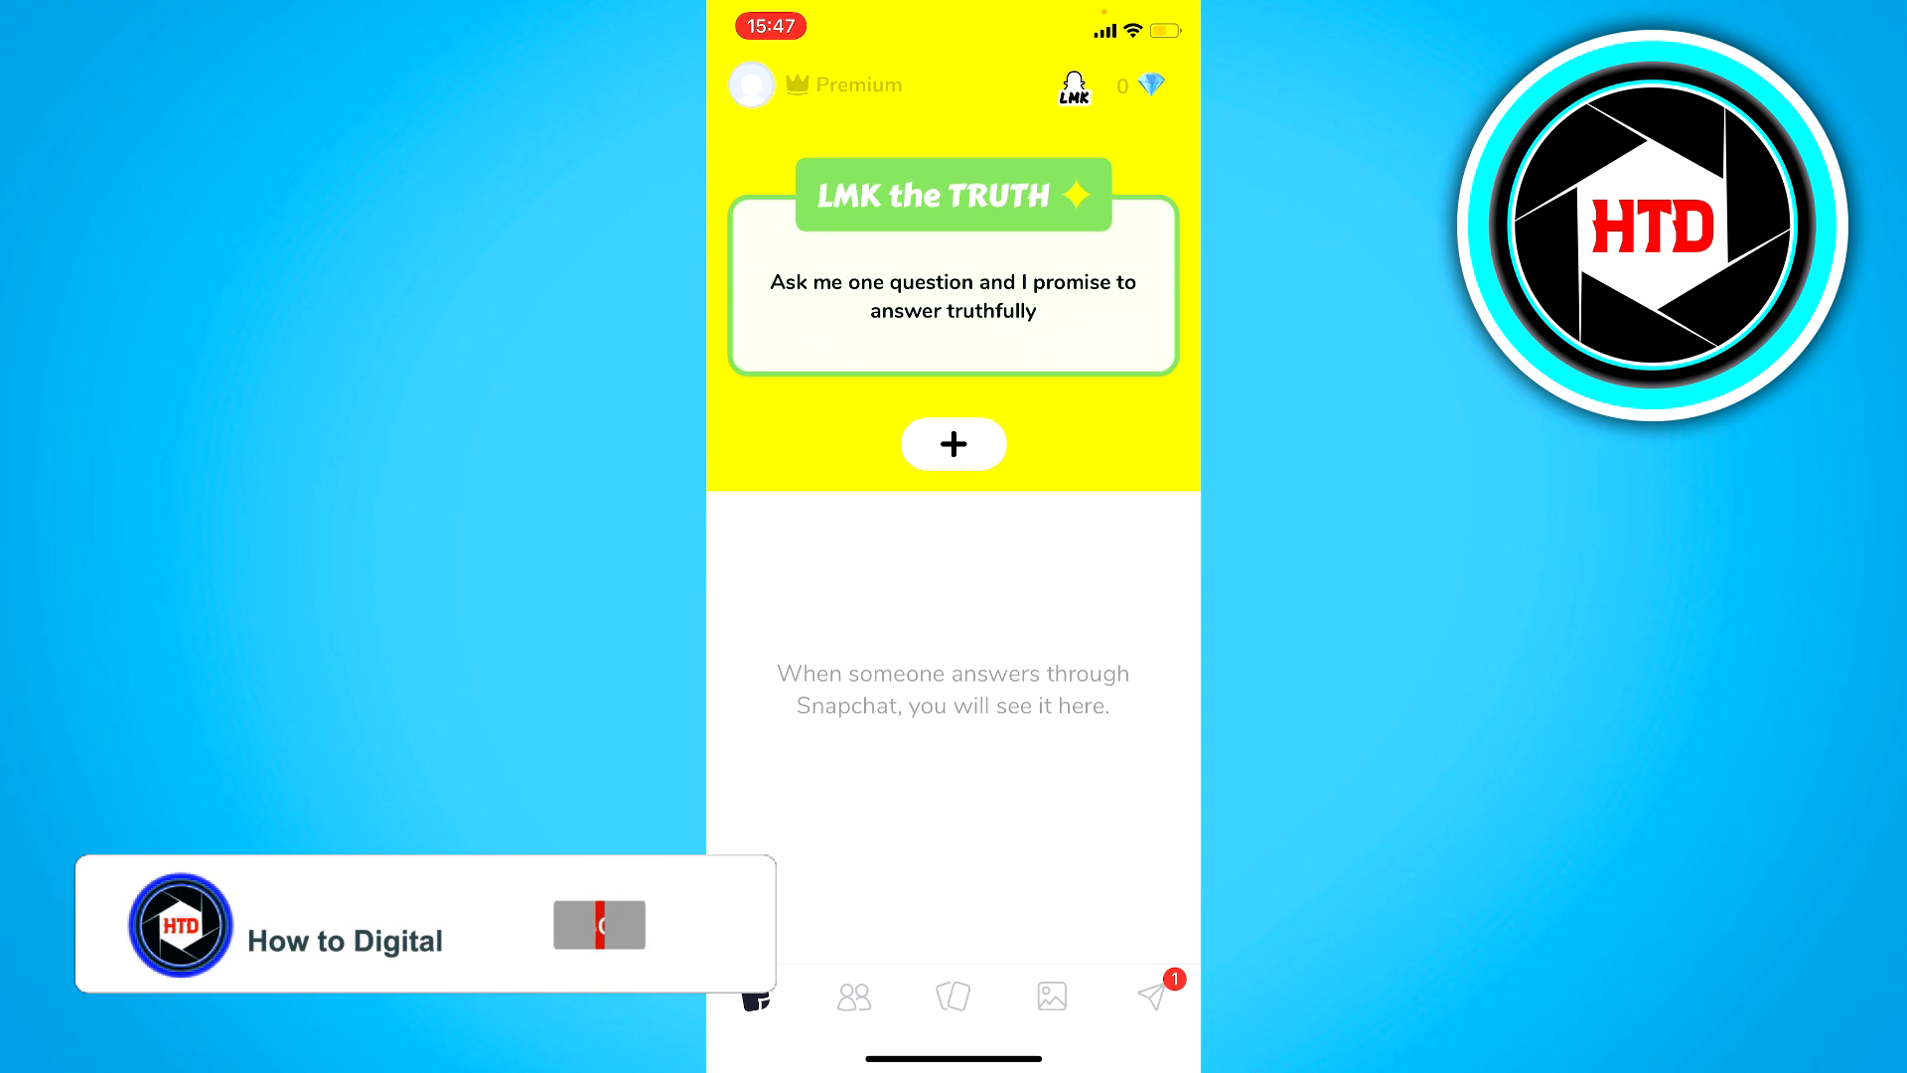
Step: Start a new 'How do you REALLY feel about me?' Post card in LMK
{"action": "left_click", "coordinate": [598, 926]}
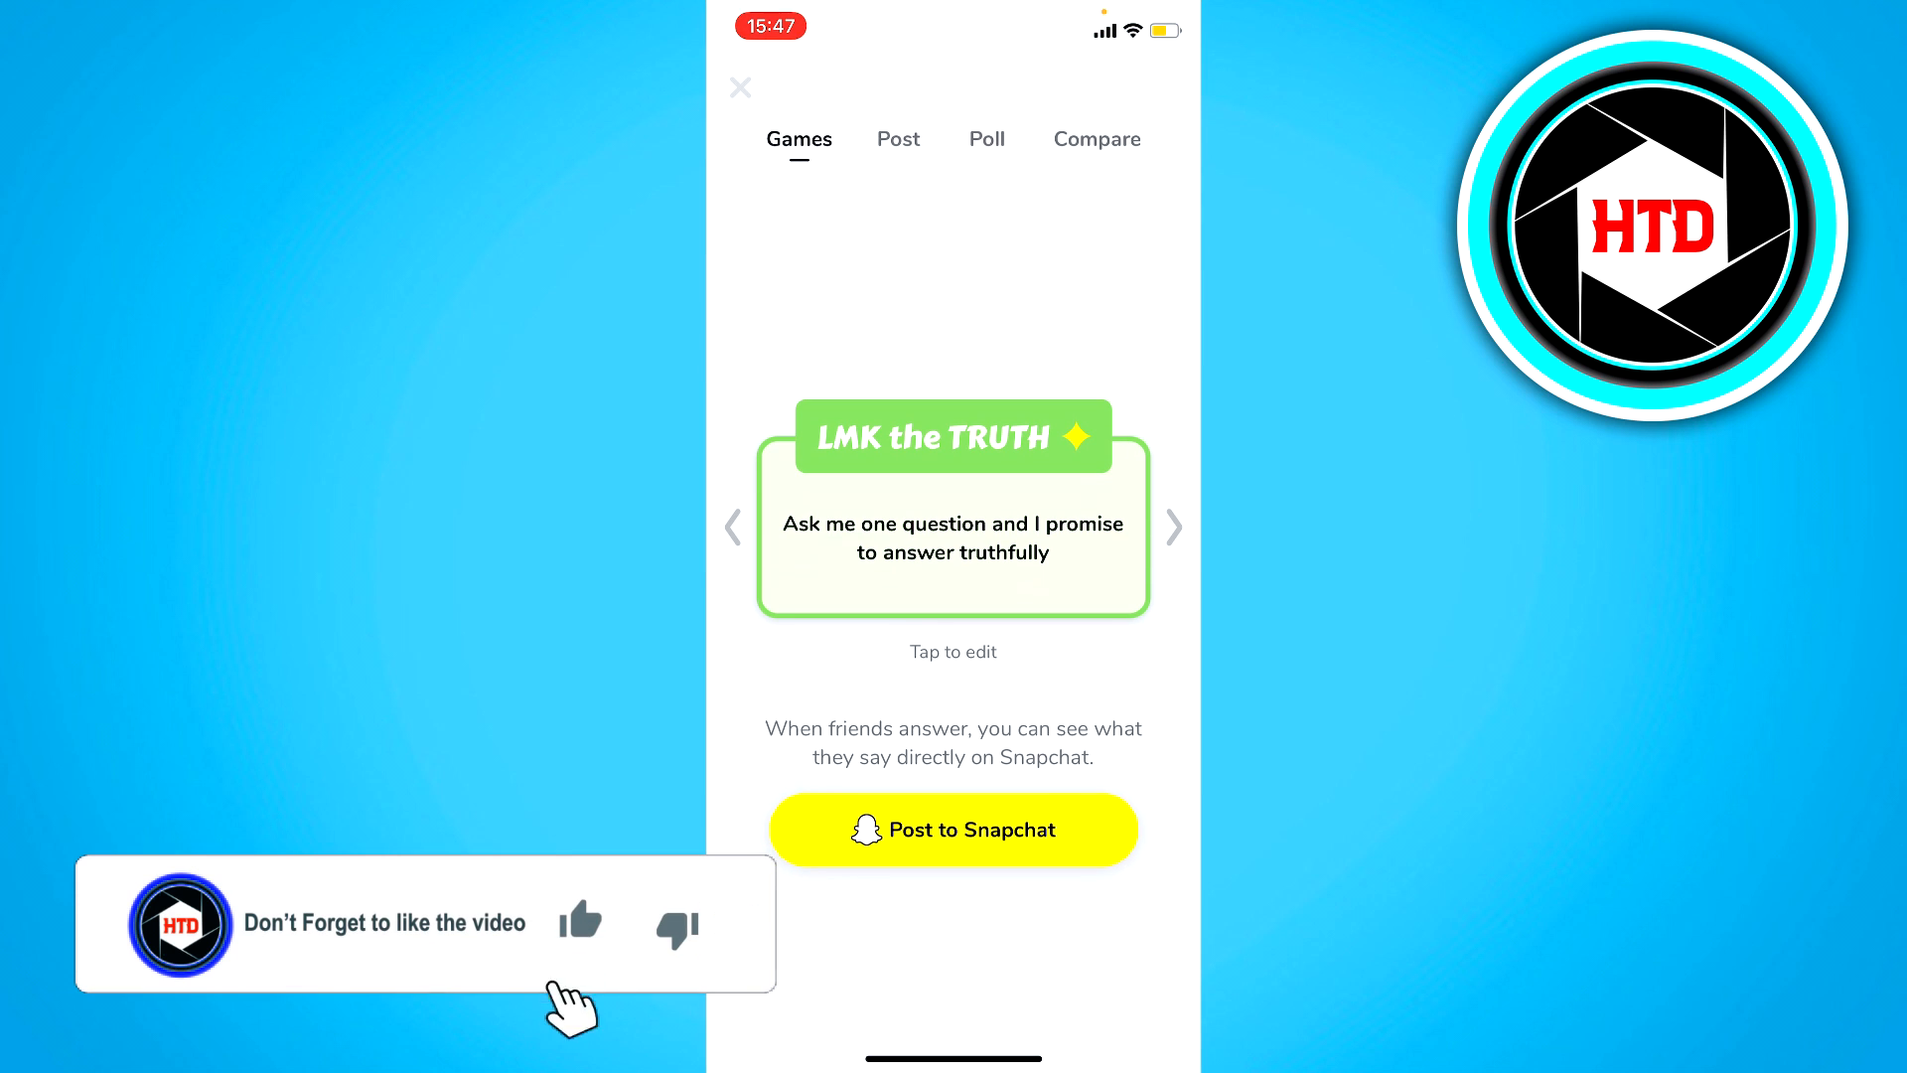
{"action": "left_click", "coordinate": [580, 923]}
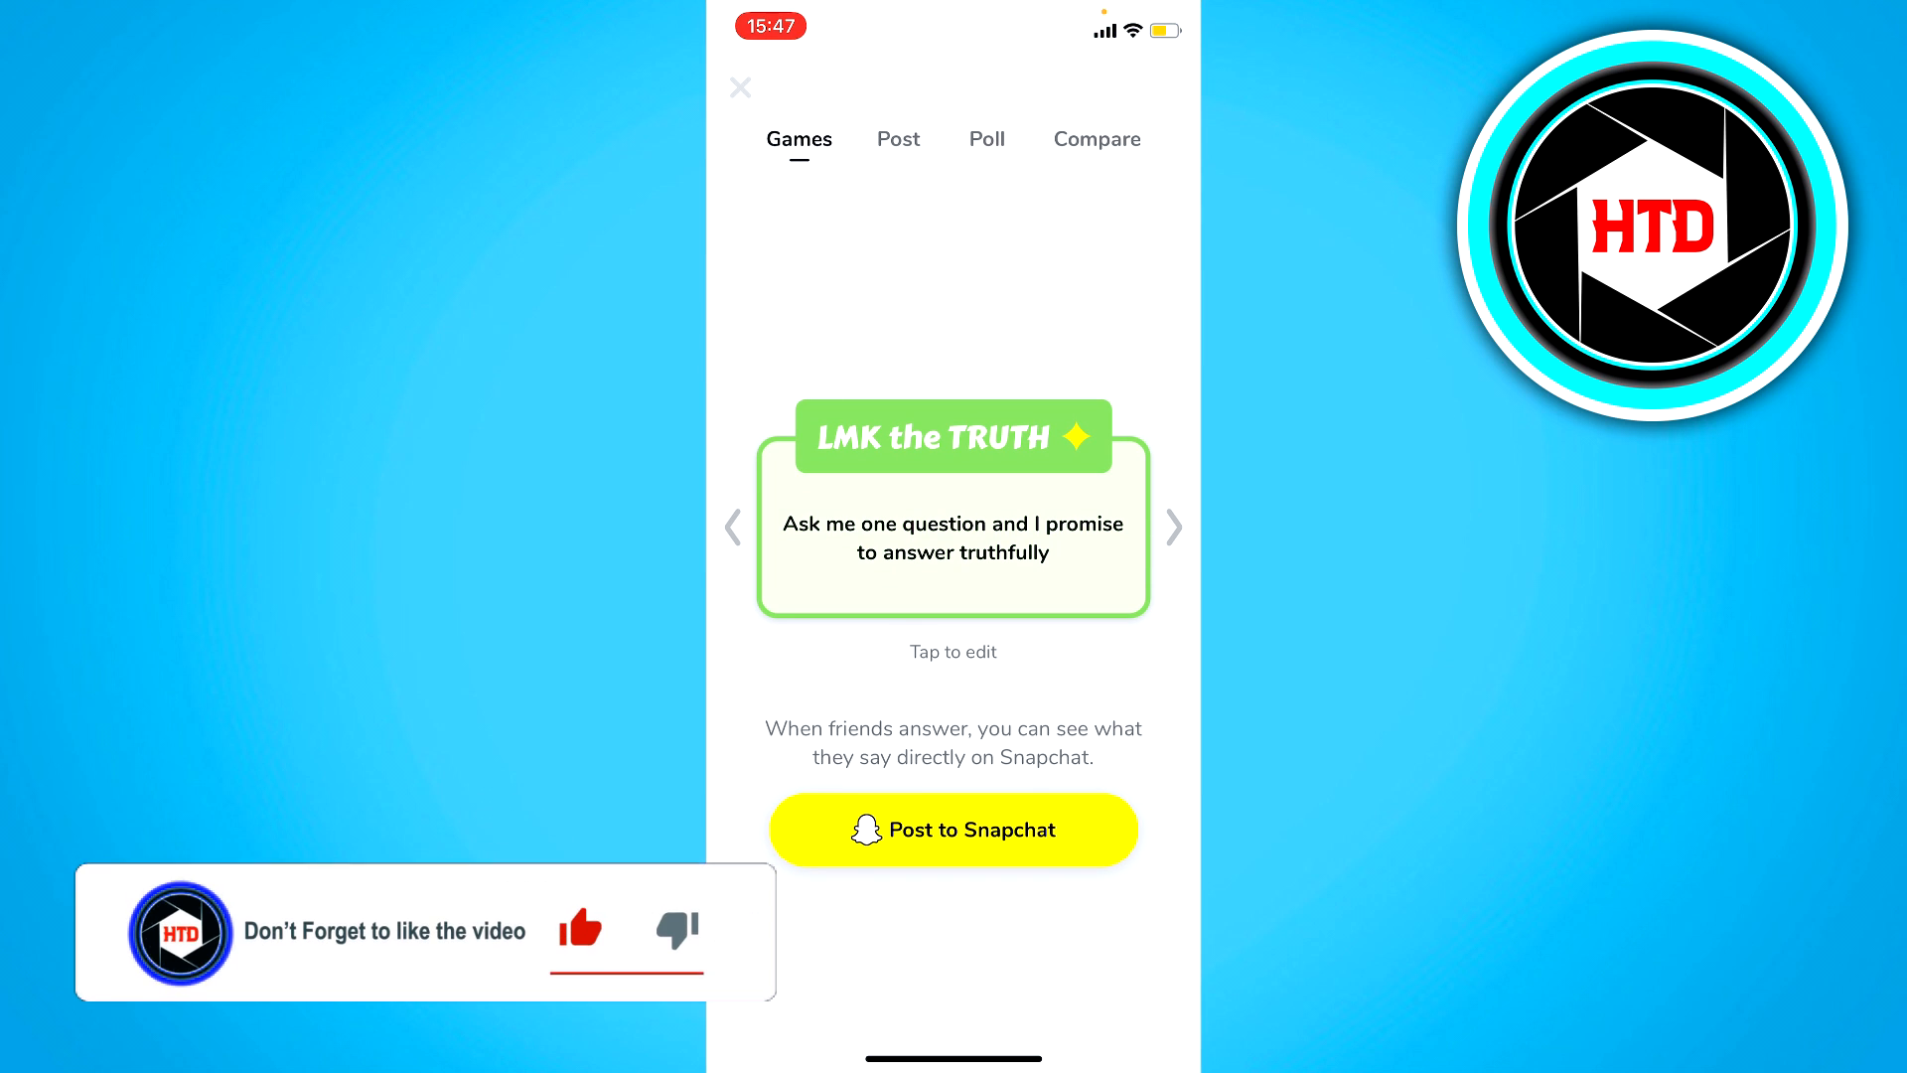
{"action": "left_click", "coordinate": [898, 139]}
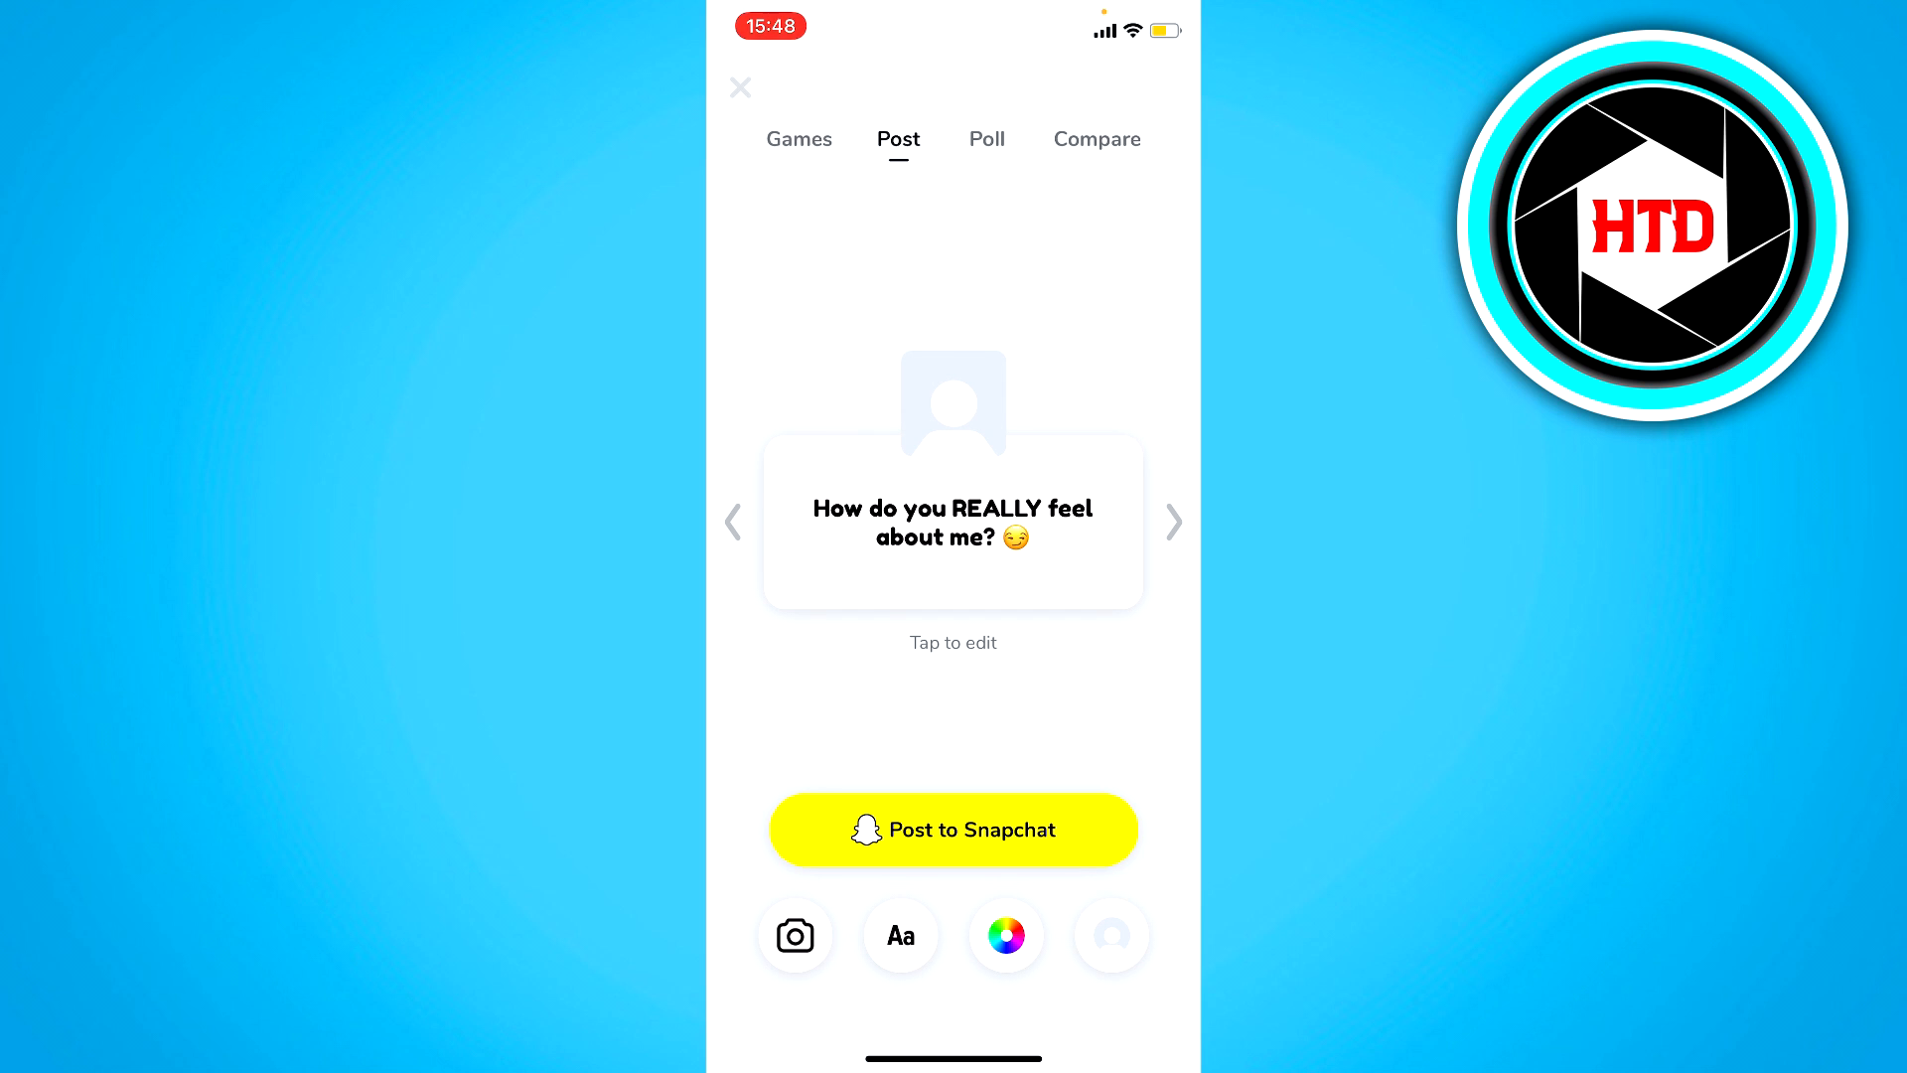
Step: Use the keyboard photo as the card background and post it to Snapchat's snap editor
{"action": "left_click", "coordinate": [795, 936]}
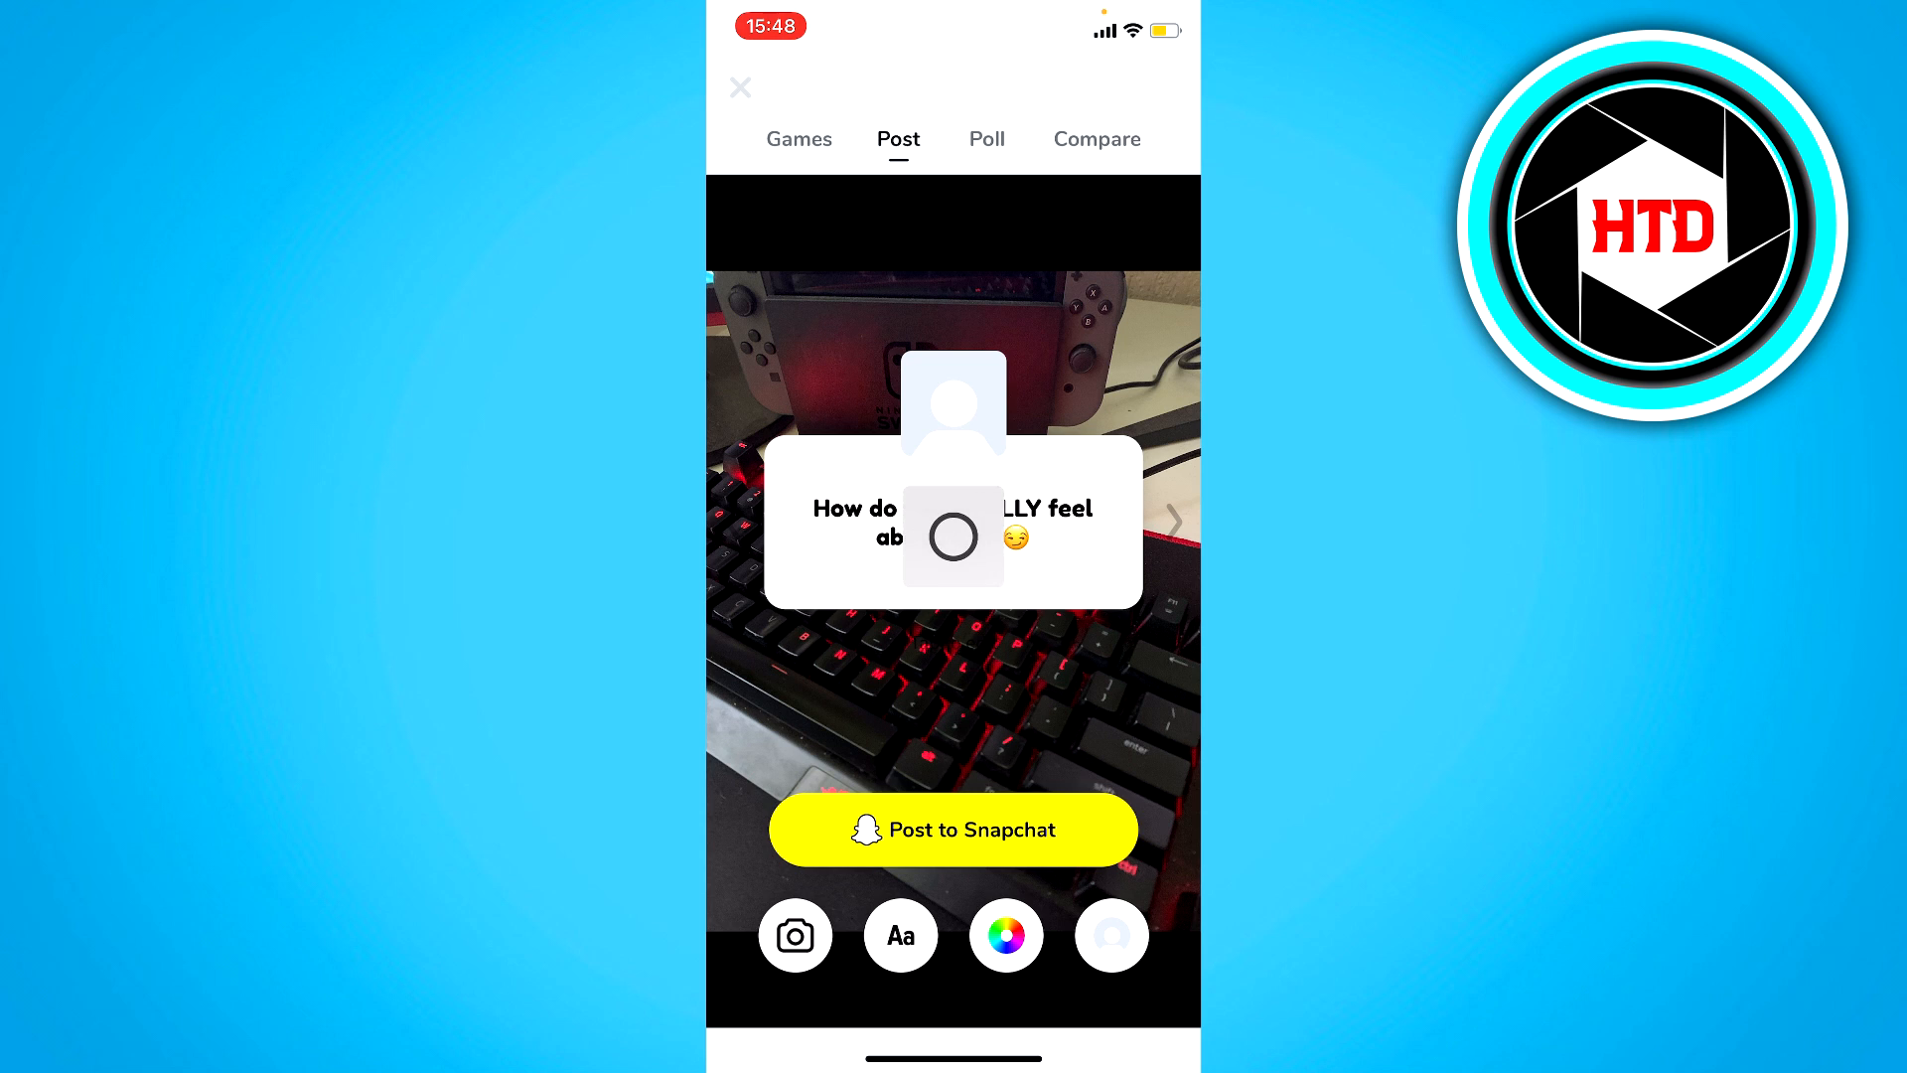
{"action": "left_click", "coordinate": [739, 88]}
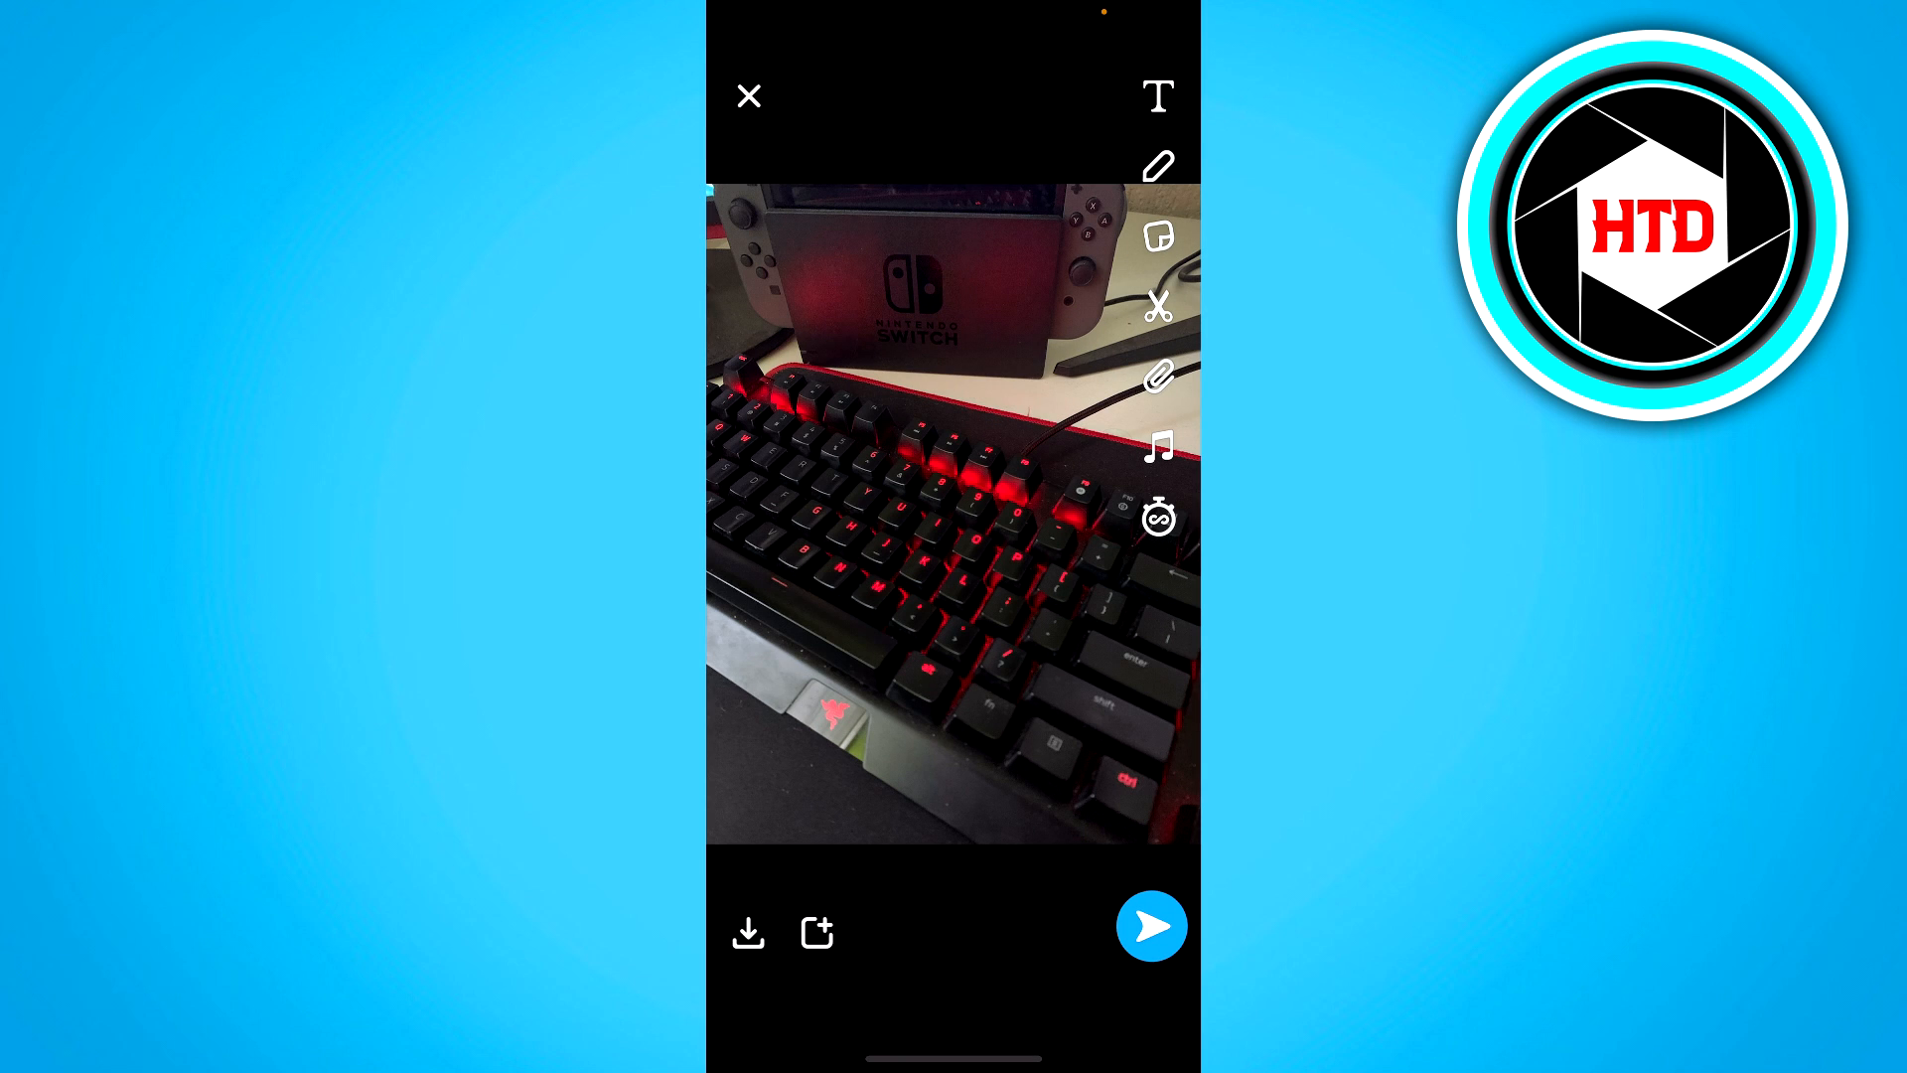
{"action": "left_click", "coordinate": [1152, 926]}
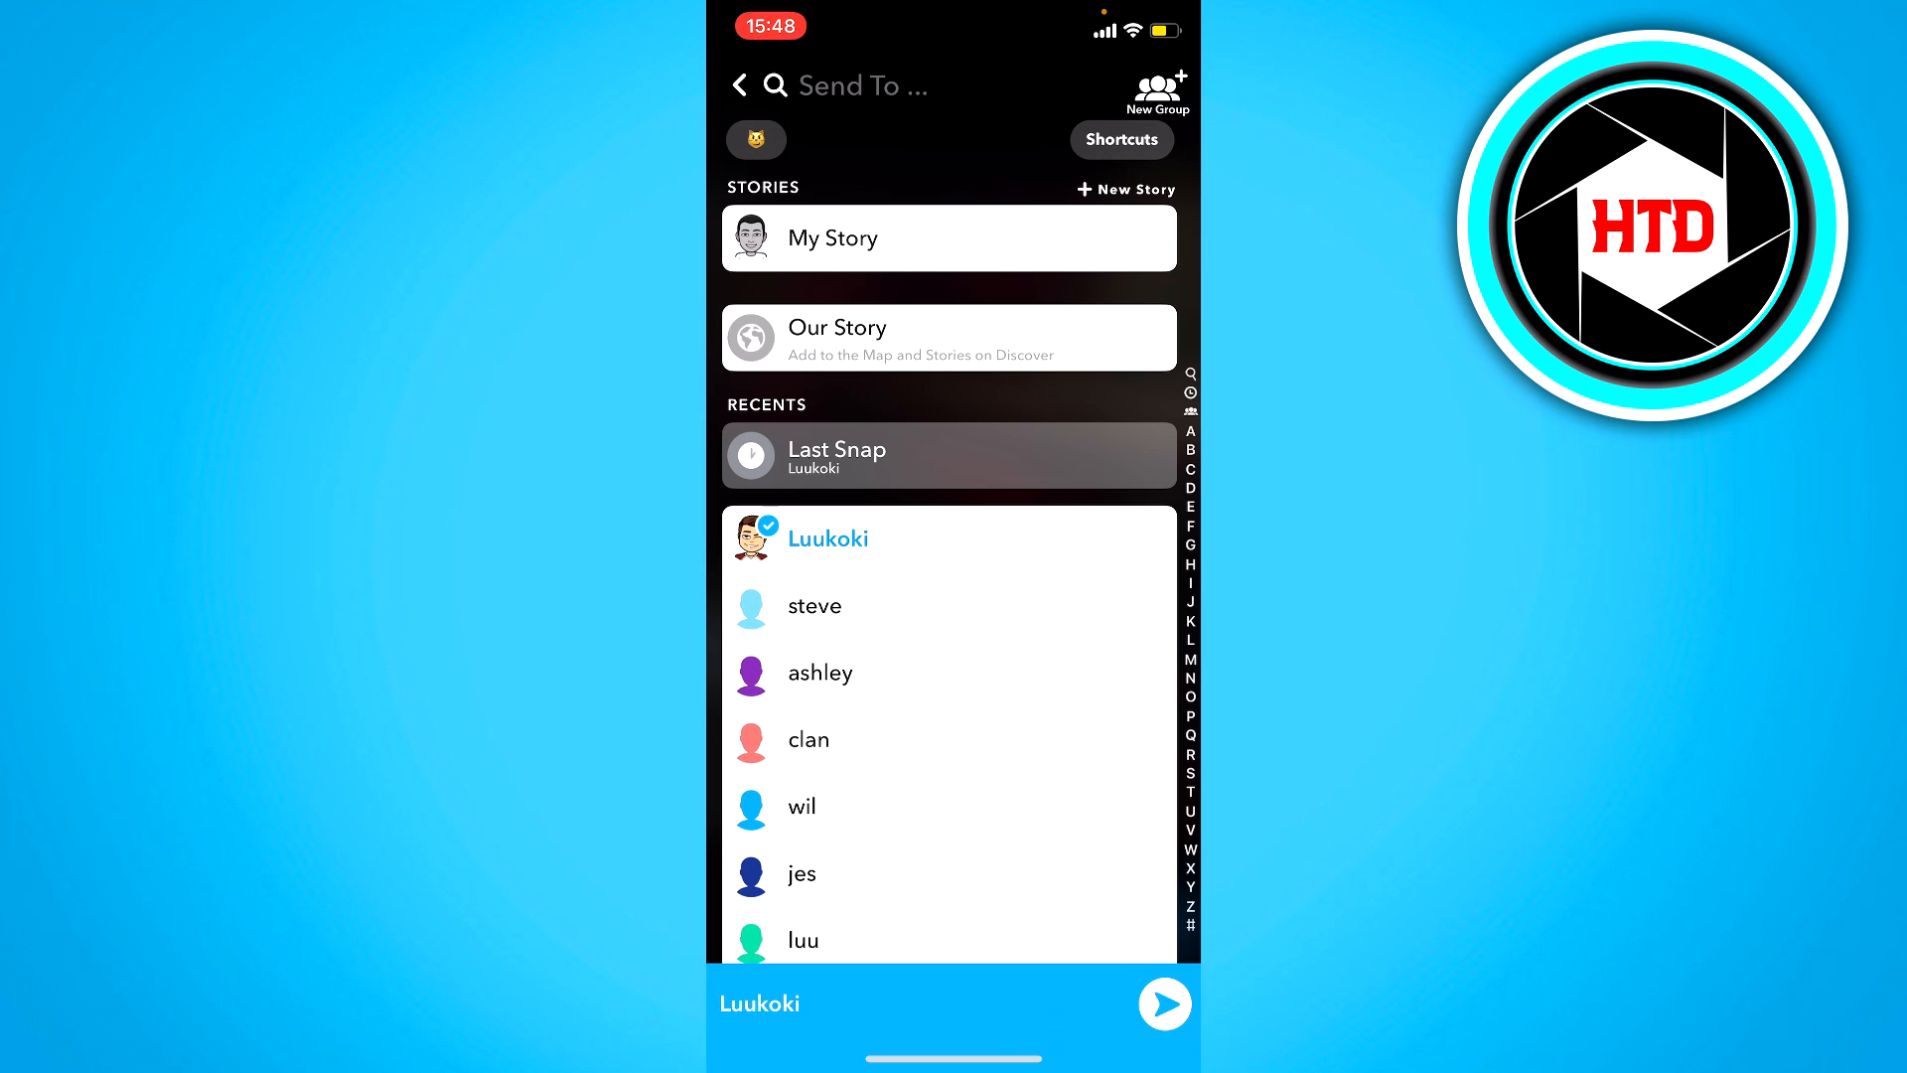
{"action": "left_click", "coordinate": [1160, 1010]}
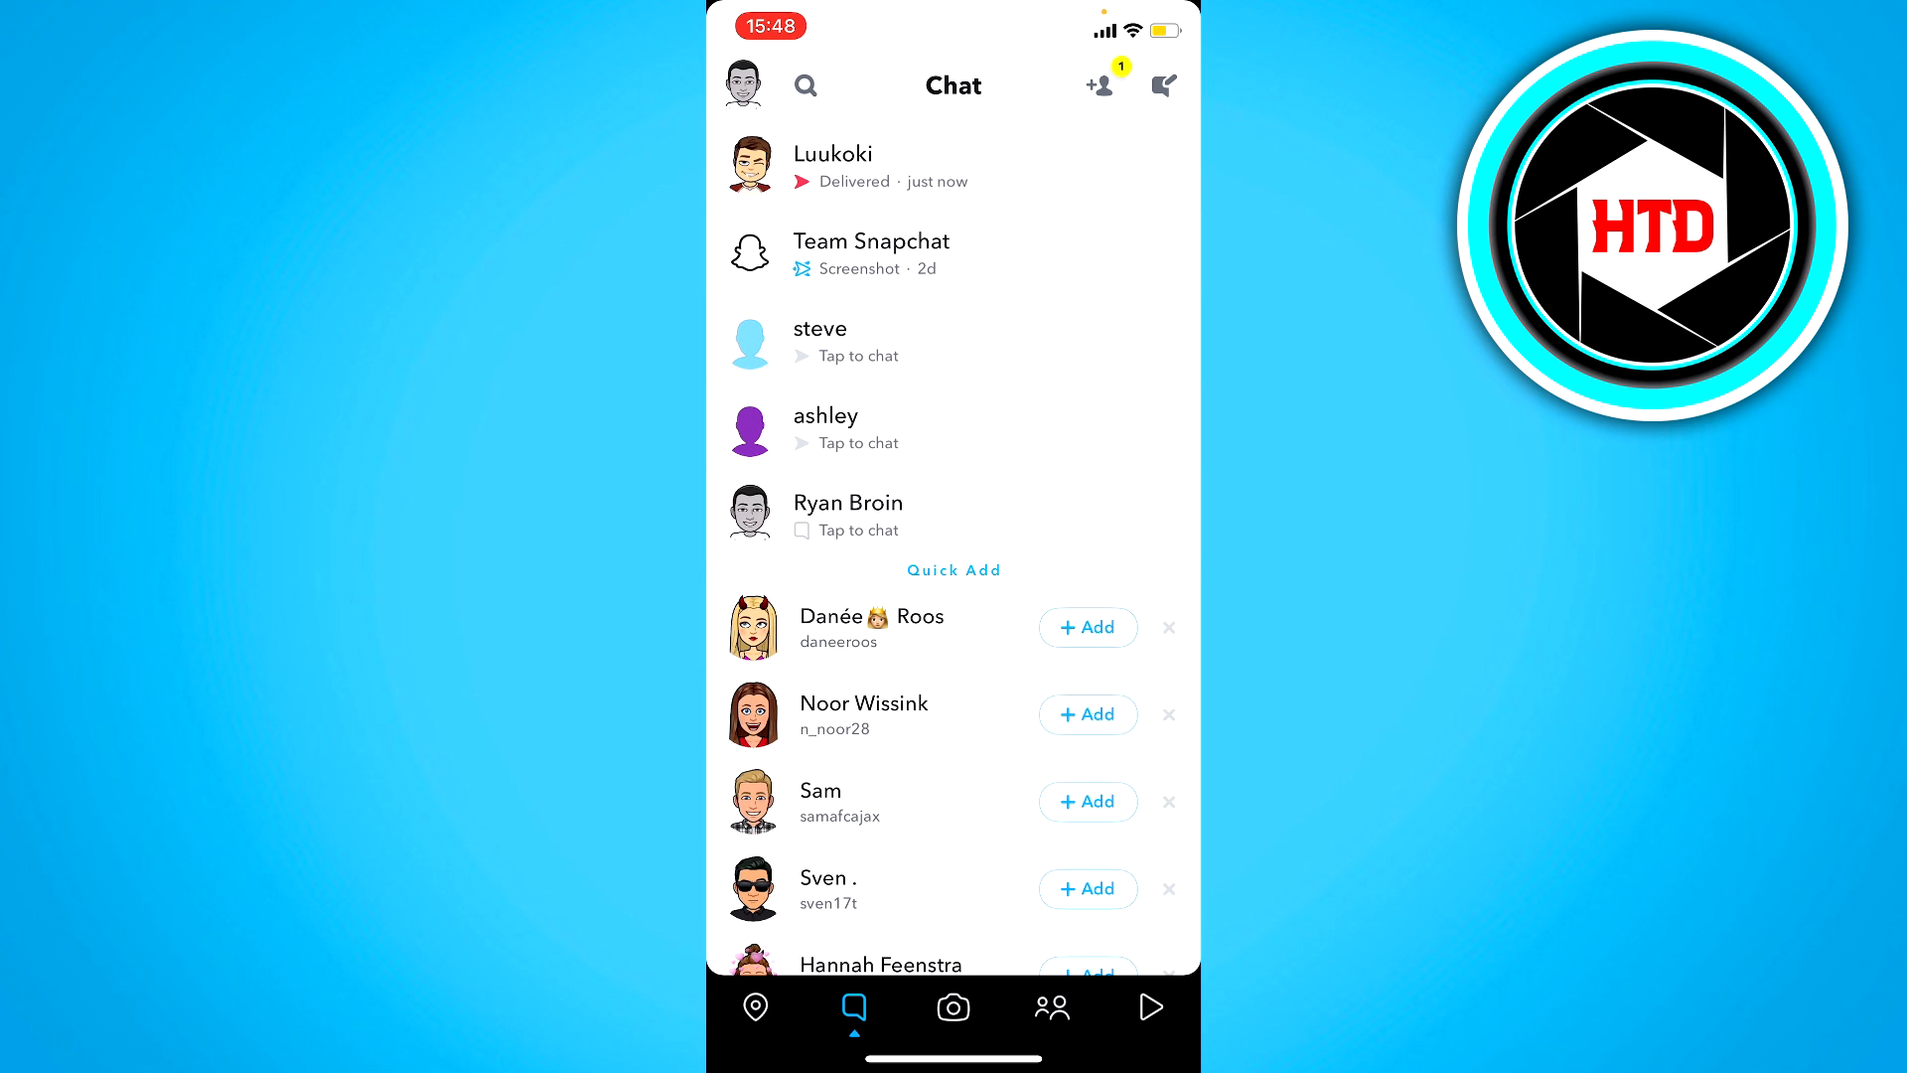
{"action": "left_click", "coordinate": [832, 163]}
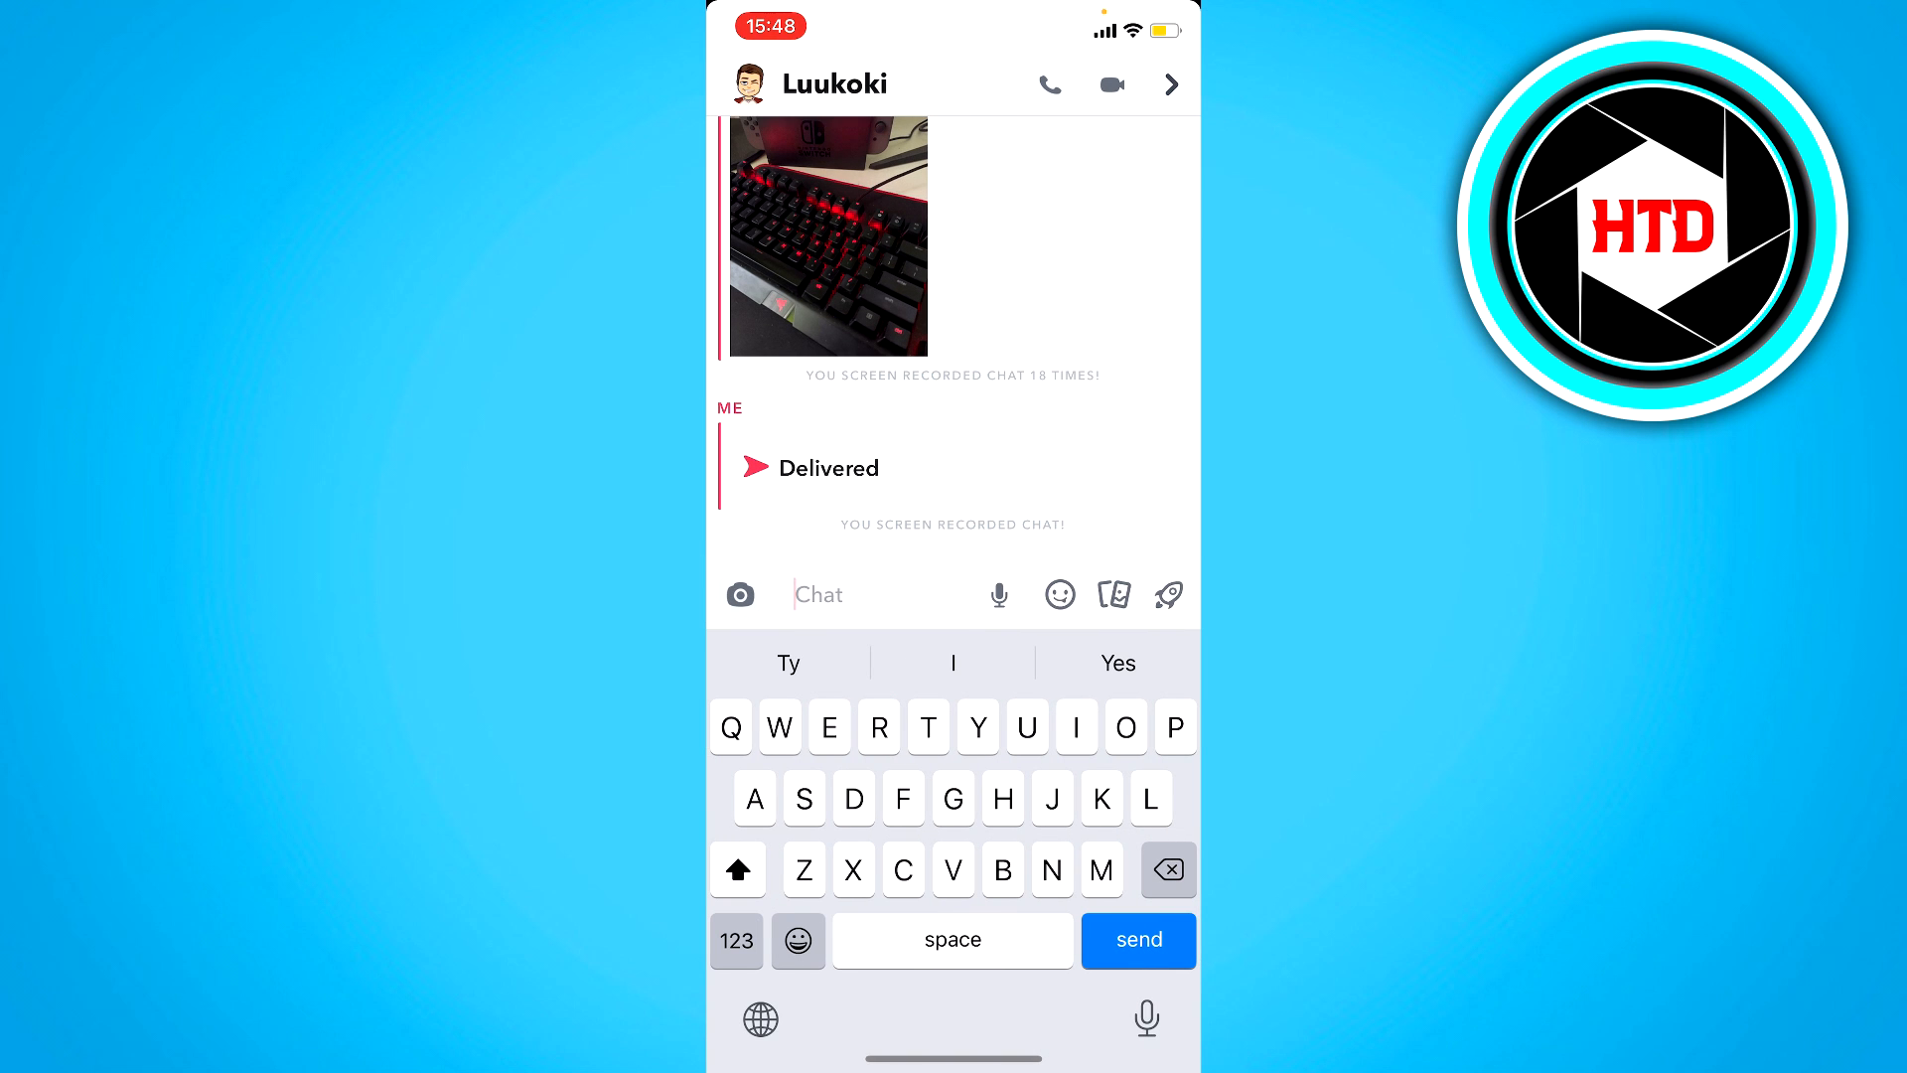